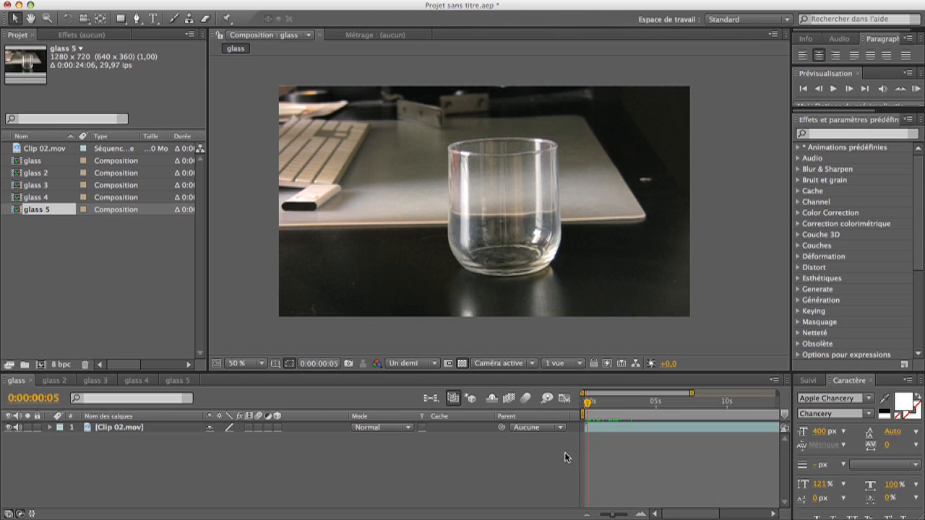
pyautogui.moveTo(496, 266)
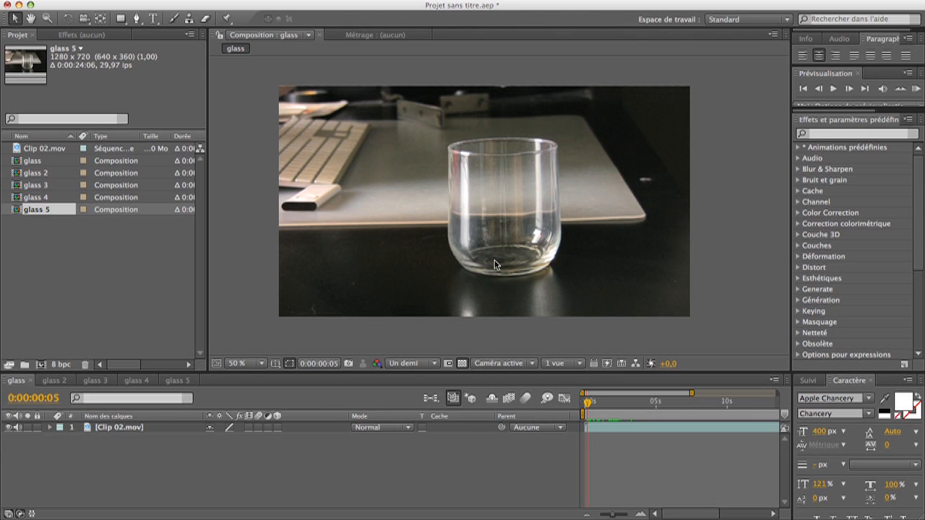
pyautogui.moveTo(517, 321)
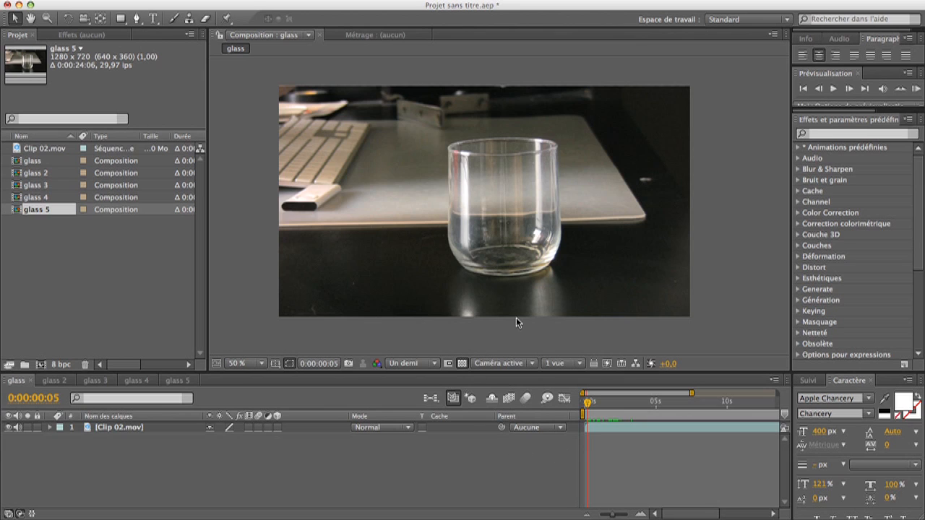
pyautogui.moveTo(574, 376)
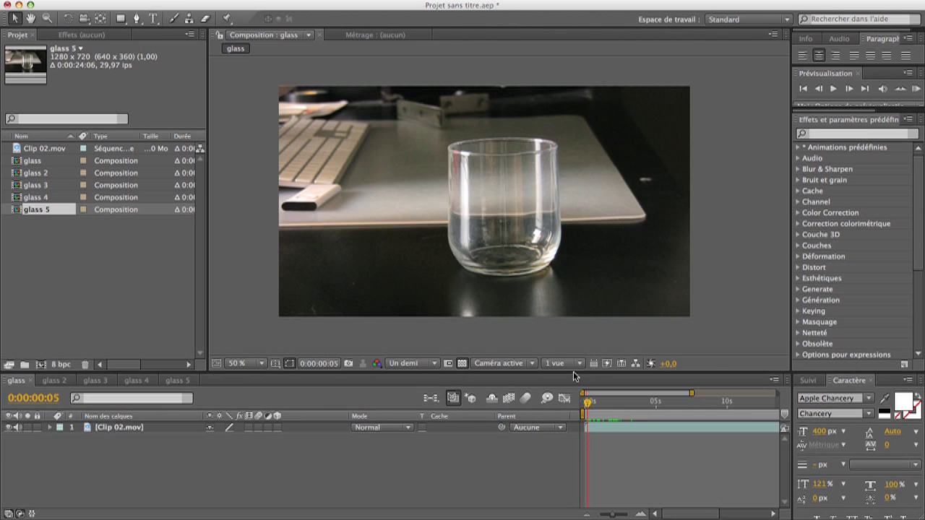
pyautogui.moveTo(590, 408)
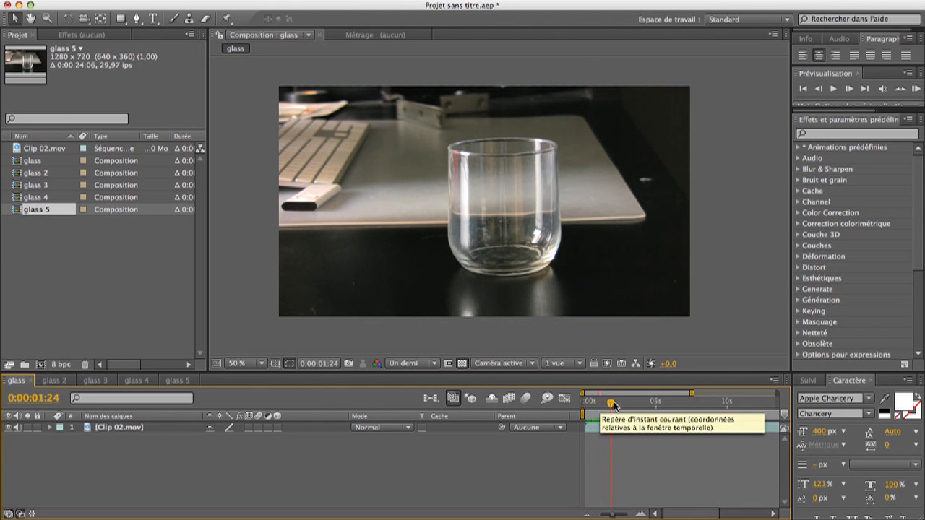
# Step: Scrub through the pour and settle back on a frame showing the empty glass
pyautogui.moveTo(613, 402); pyautogui.dragTo(639, 401)
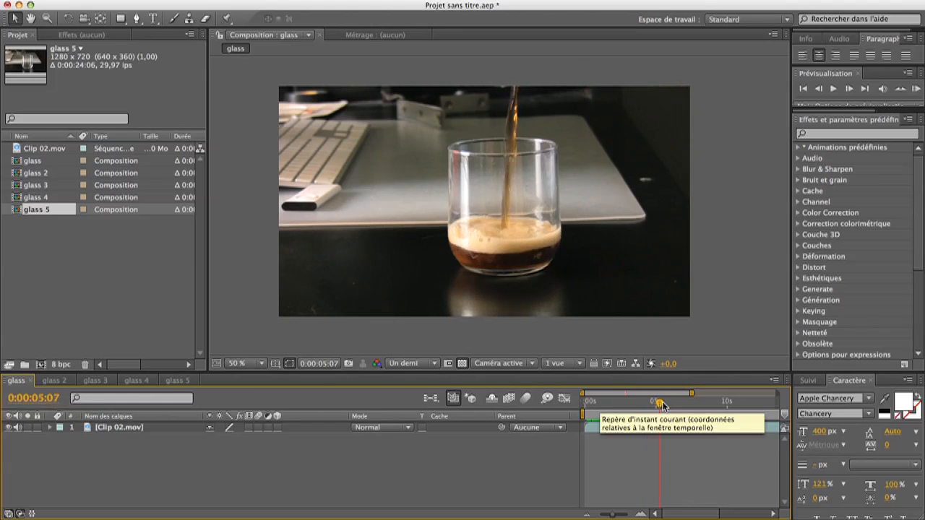
pyautogui.moveTo(661, 402); pyautogui.dragTo(682, 402)
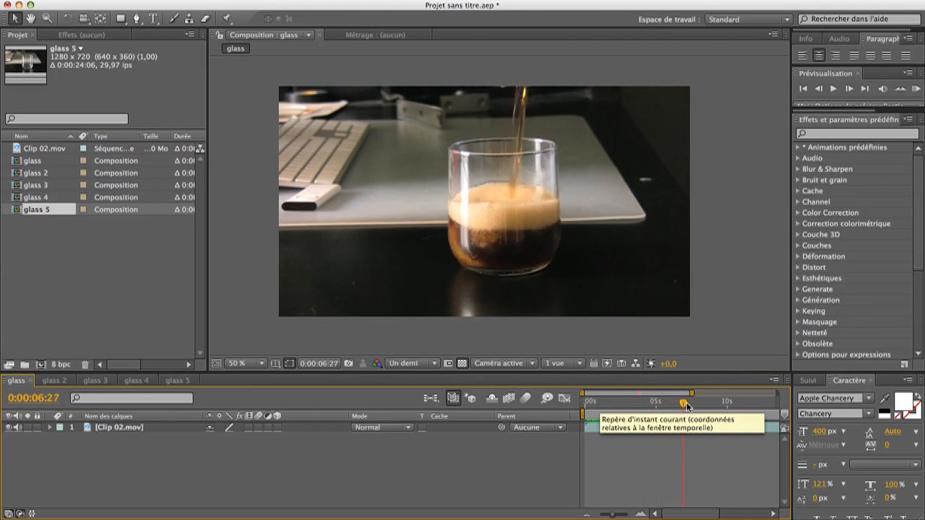
pyautogui.moveTo(684, 402); pyautogui.dragTo(707, 402)
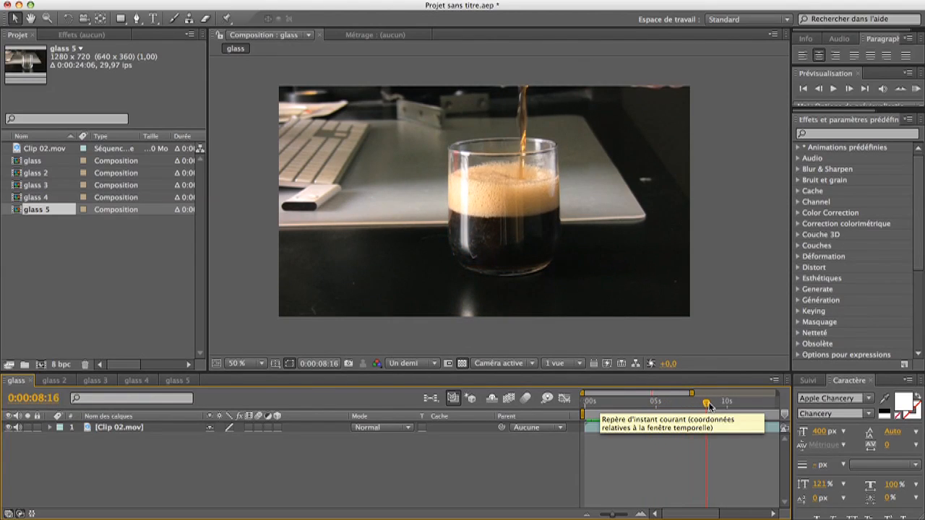
pyautogui.moveTo(707, 402); pyautogui.dragTo(663, 401)
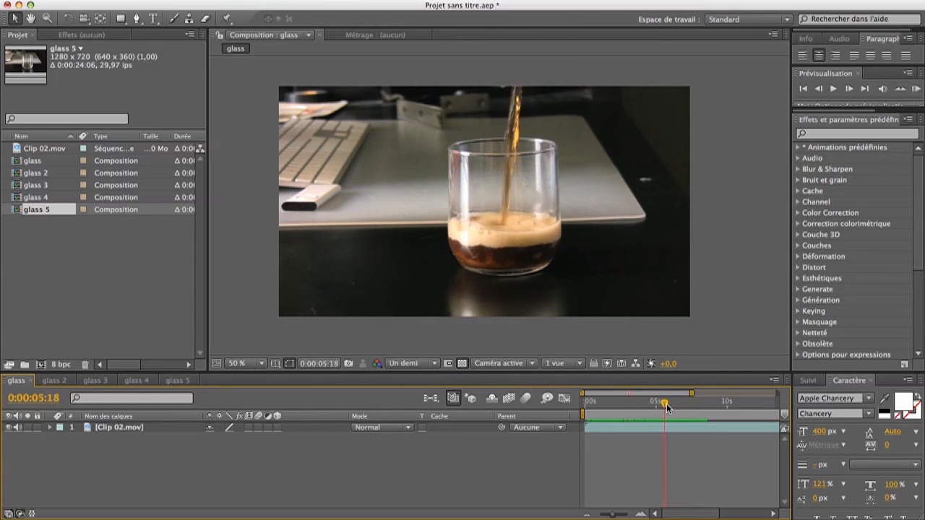
pyautogui.moveTo(664, 402); pyautogui.dragTo(622, 402)
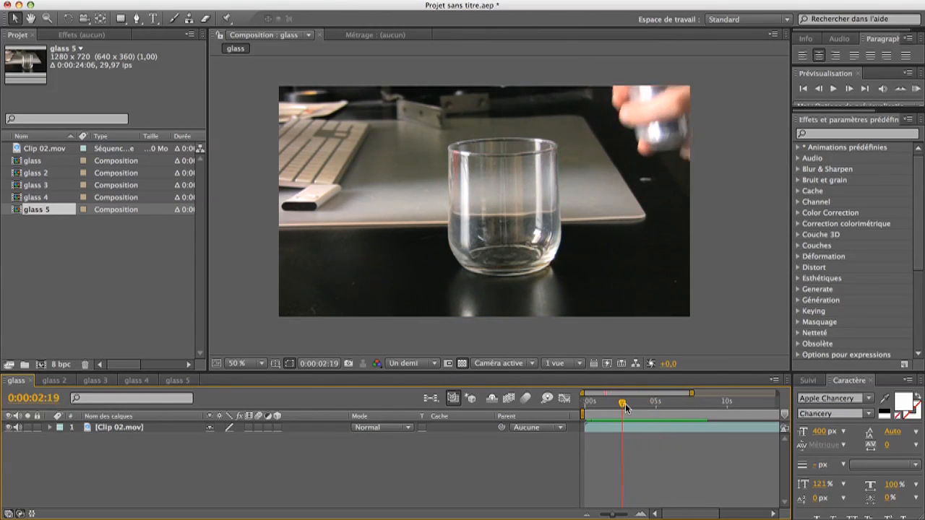
pyautogui.moveTo(623, 407); pyautogui.dragTo(608, 407)
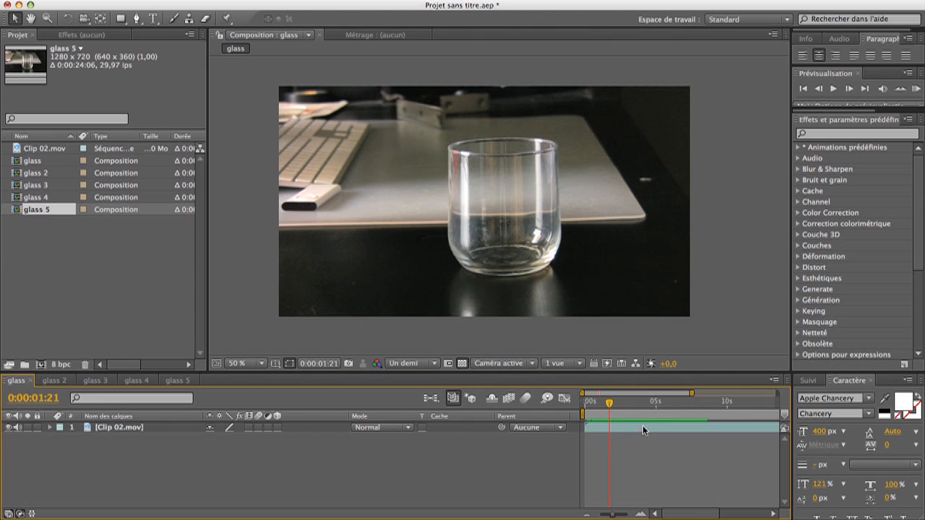
pyautogui.moveTo(454, 265)
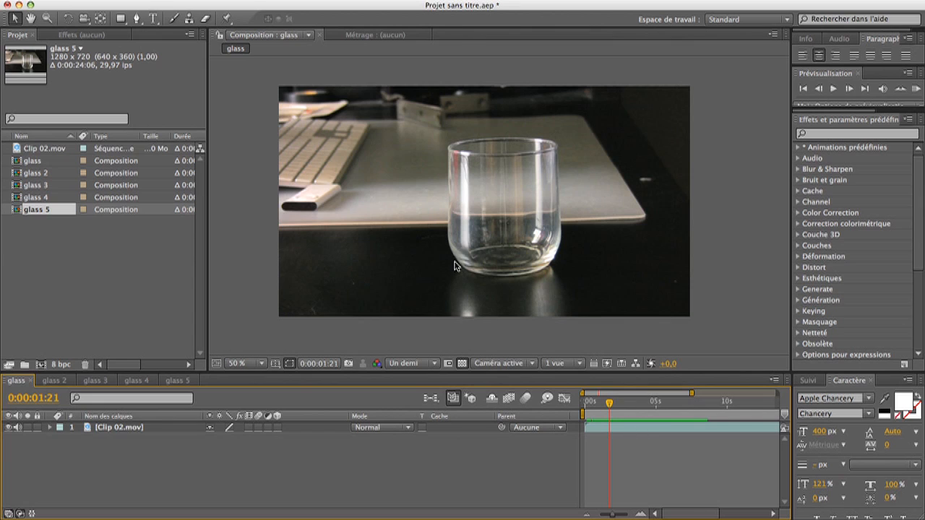
# Step: Duplicate the clip layer and freeze the lower copy on the empty-glass frame as a clean plate
pyautogui.click(119, 428)
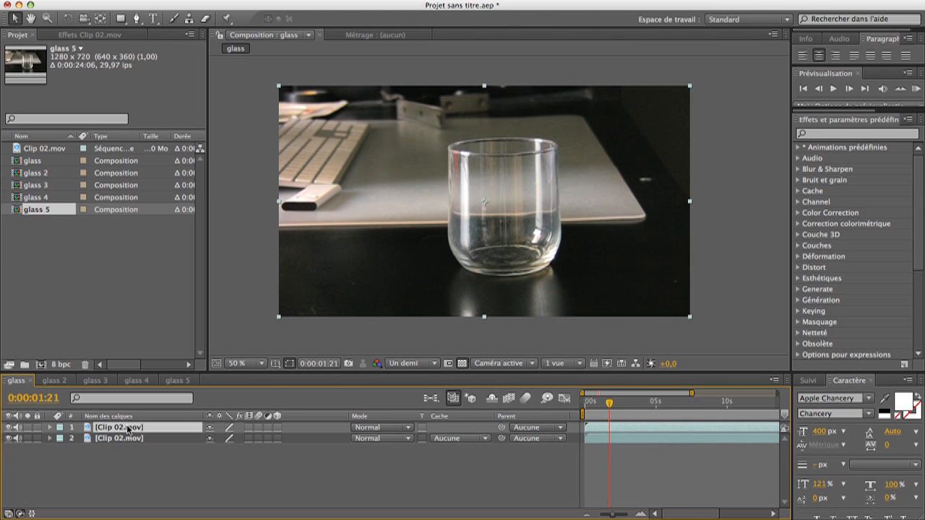
pyautogui.click(136, 445)
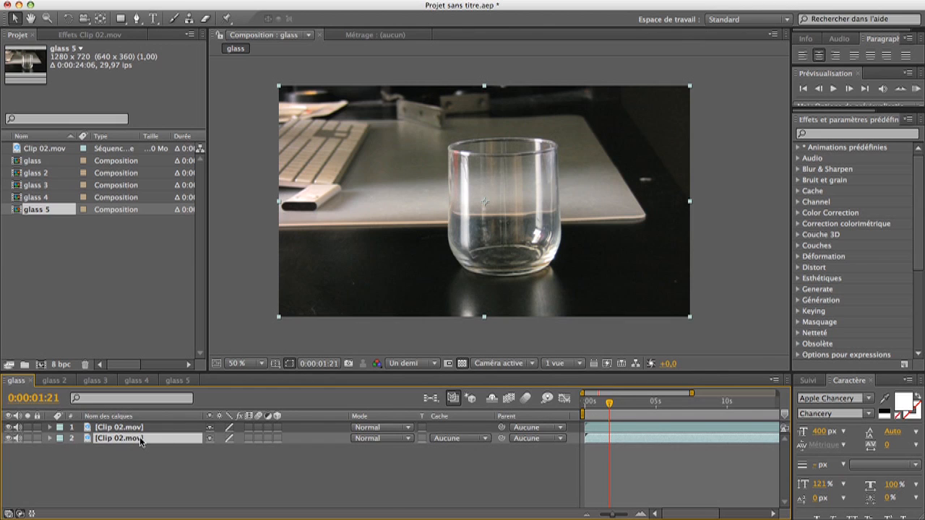
pyautogui.rightClick(139, 443)
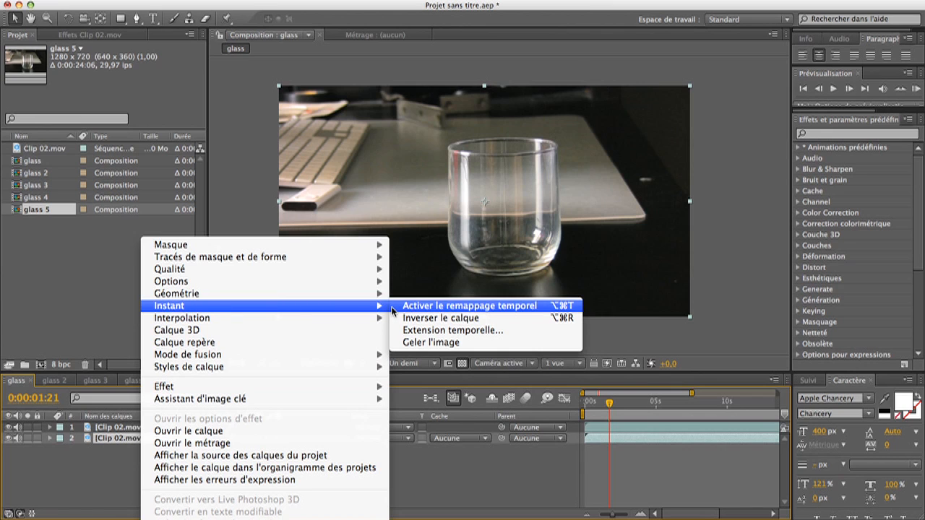
pyautogui.moveTo(433, 343)
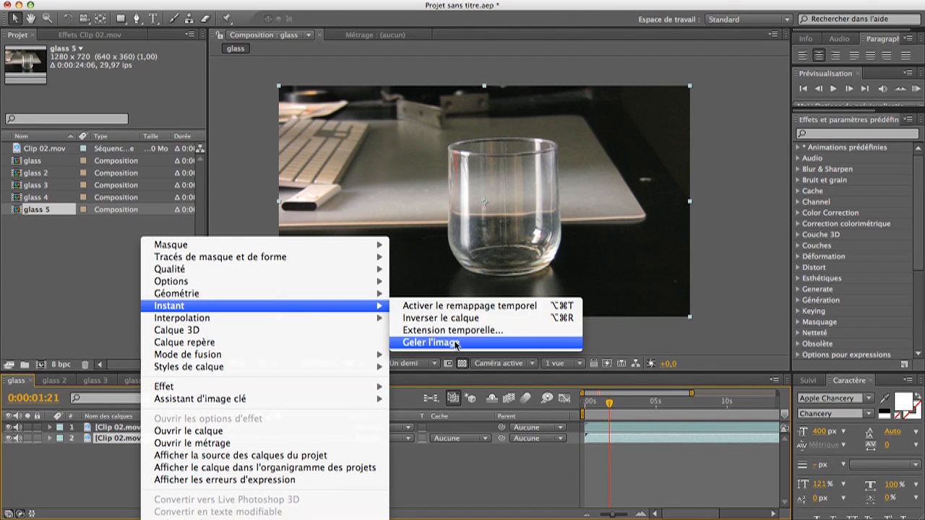
pyautogui.click(443, 343)
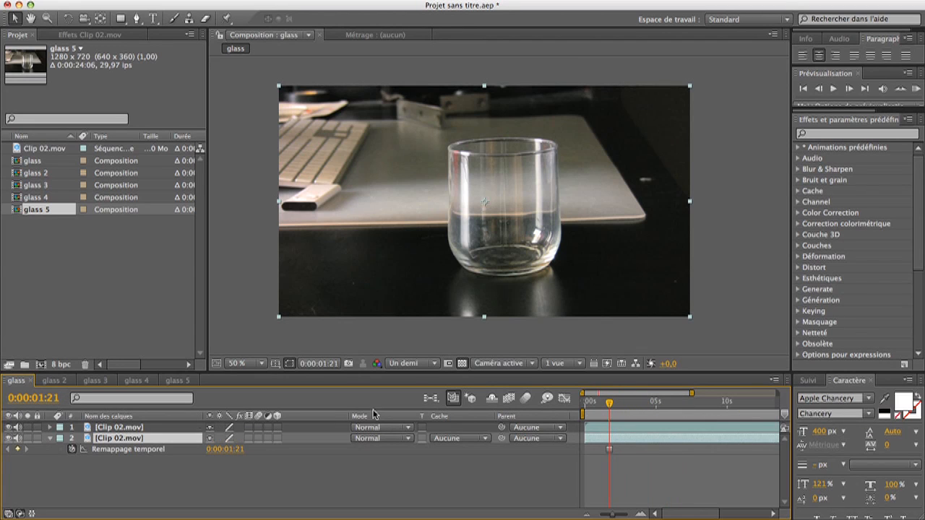
pyautogui.moveTo(610, 402); pyautogui.dragTo(633, 401)
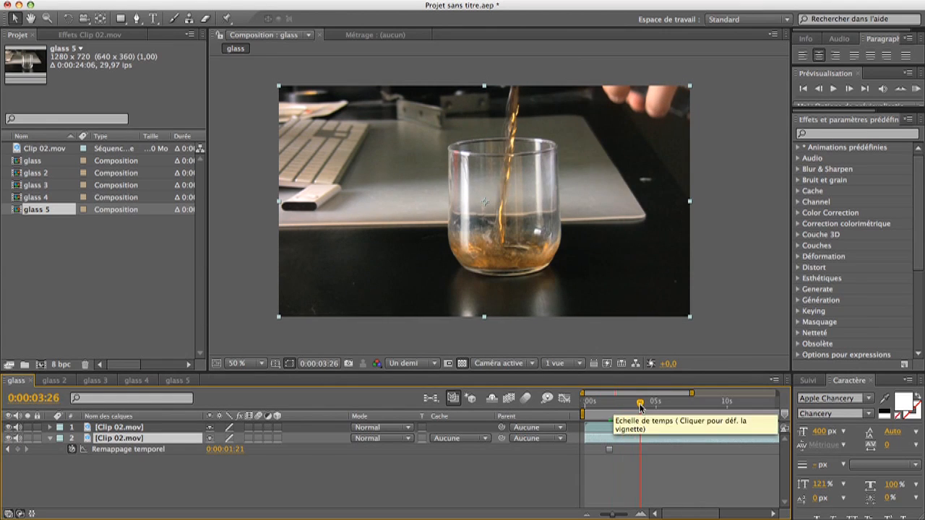
pyautogui.moveTo(442, 228)
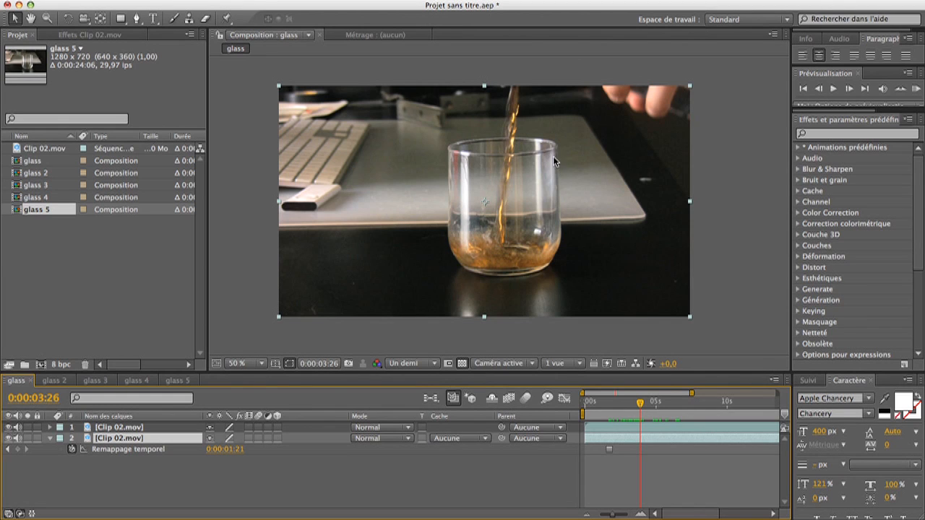
pyautogui.moveTo(464, 273)
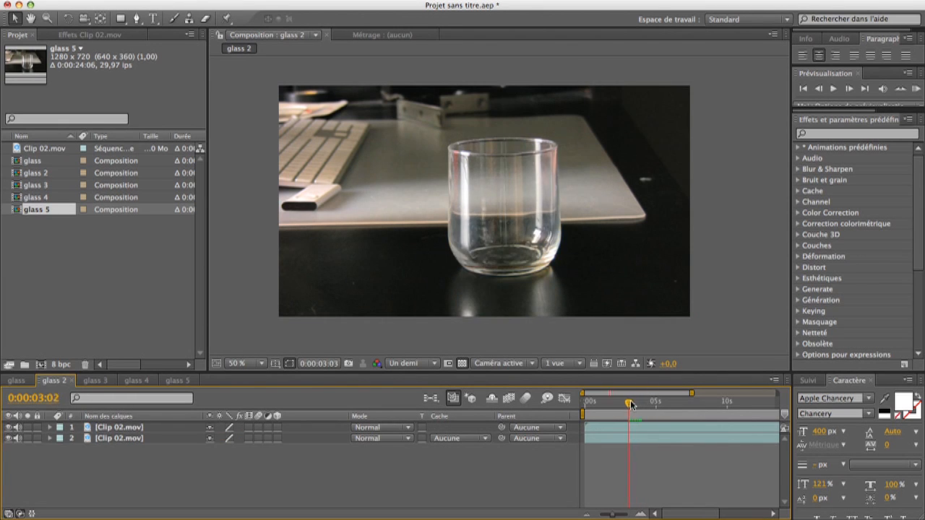
# Step: Preview the glass 2 composition at a later moment of the pour
pyautogui.moveTo(628, 403); pyautogui.dragTo(678, 403)
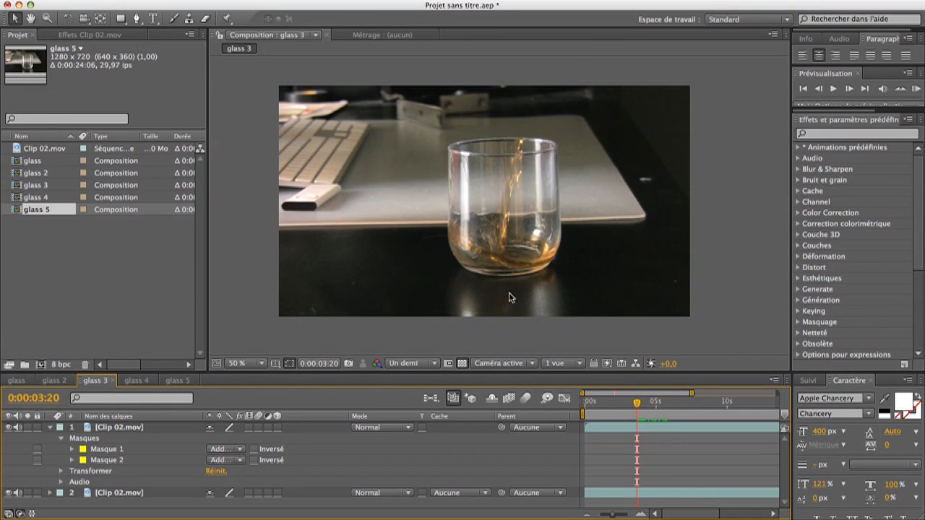
pyautogui.moveTo(493, 325)
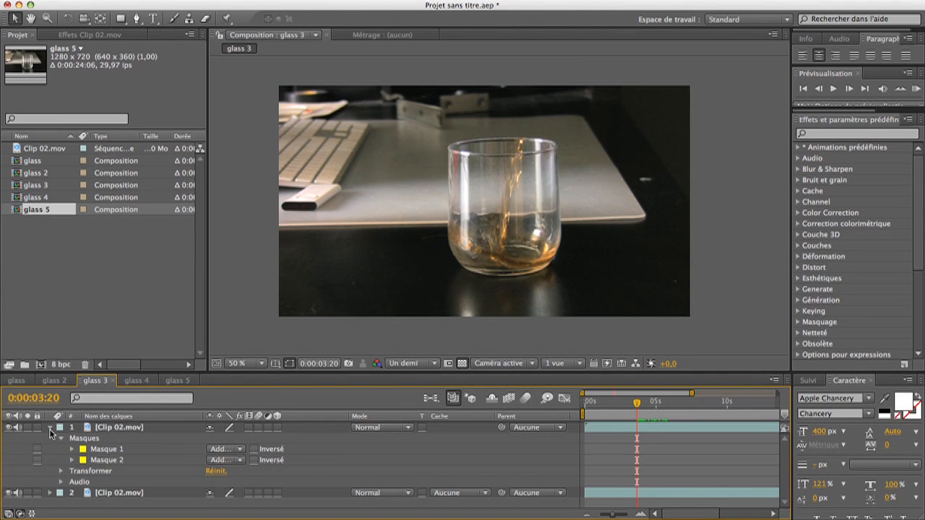
# Step: Inspect glass 4's third mask outlining the glass and reflection, then move on to glass 5
pyautogui.click(136, 379)
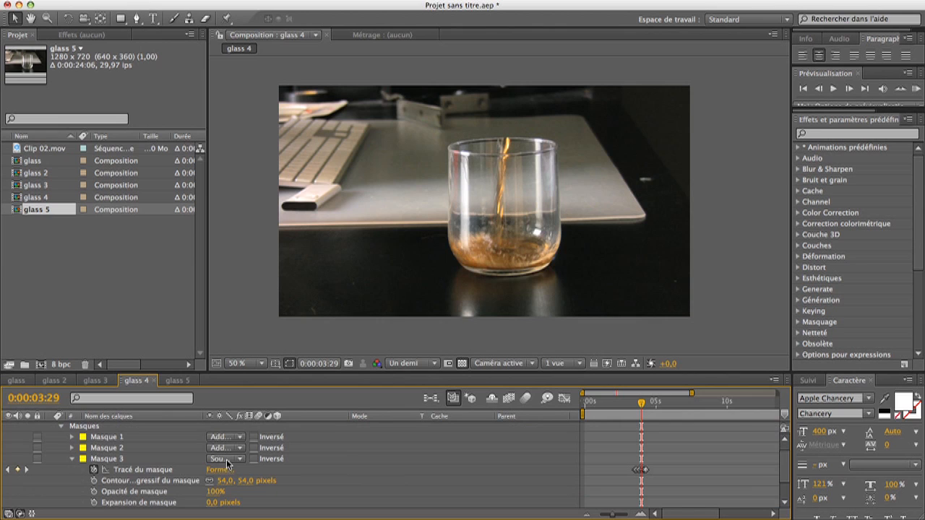
pyautogui.click(229, 459)
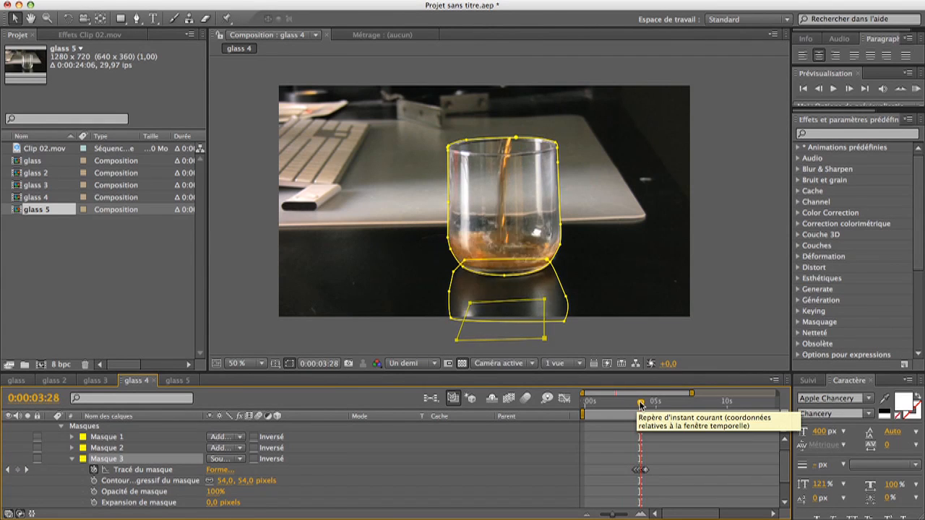
pyautogui.moveTo(640, 403); pyautogui.dragTo(645, 404)
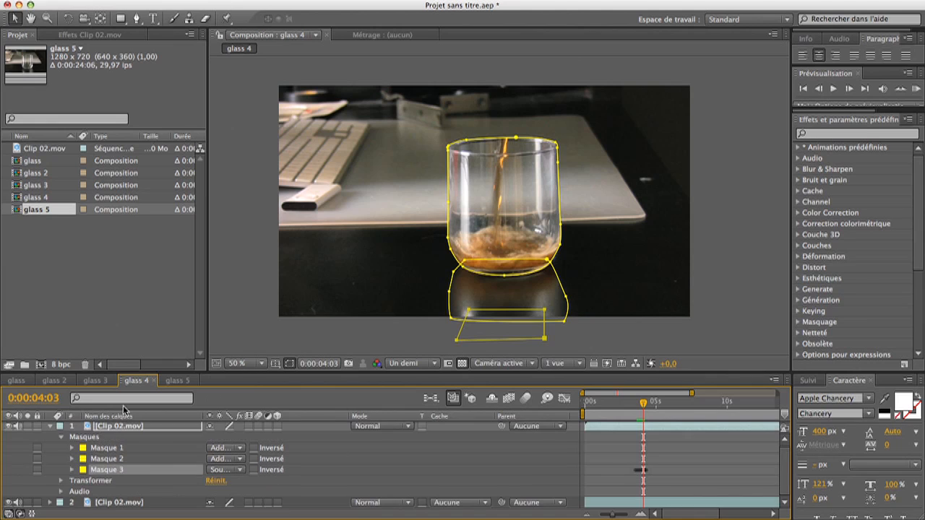
pyautogui.click(51, 442)
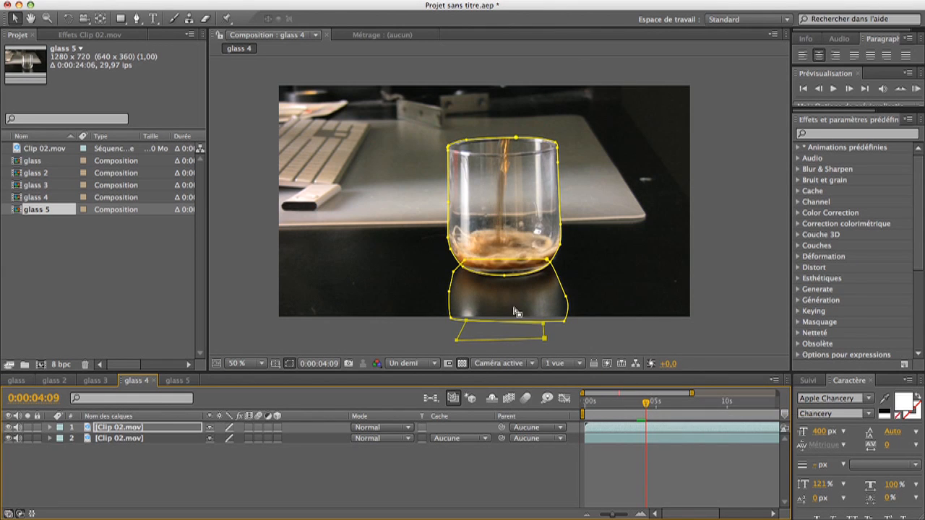
pyautogui.click(177, 380)
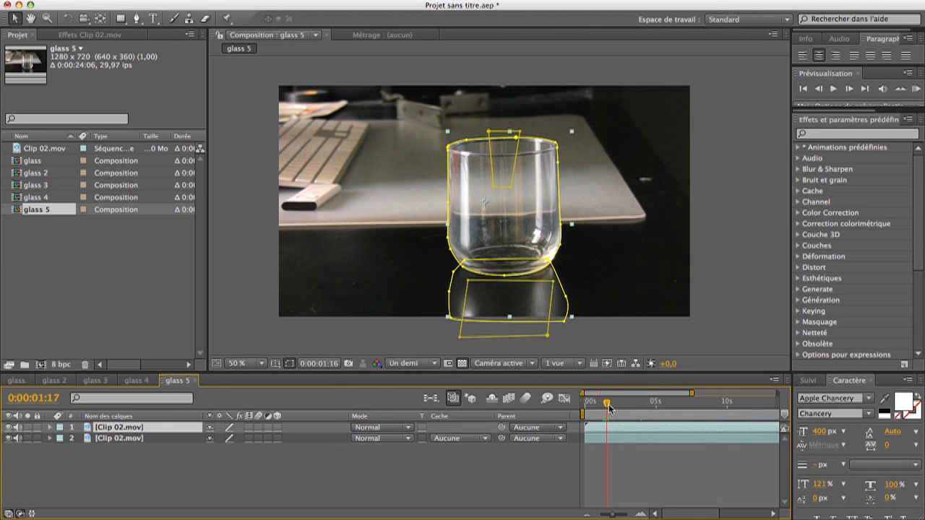
# Step: Reshape the thin inner stream mask at several fill levels and reveal the masks for a 20 px feather on Mask 5
pyautogui.moveTo(606, 402); pyautogui.dragTo(642, 402)
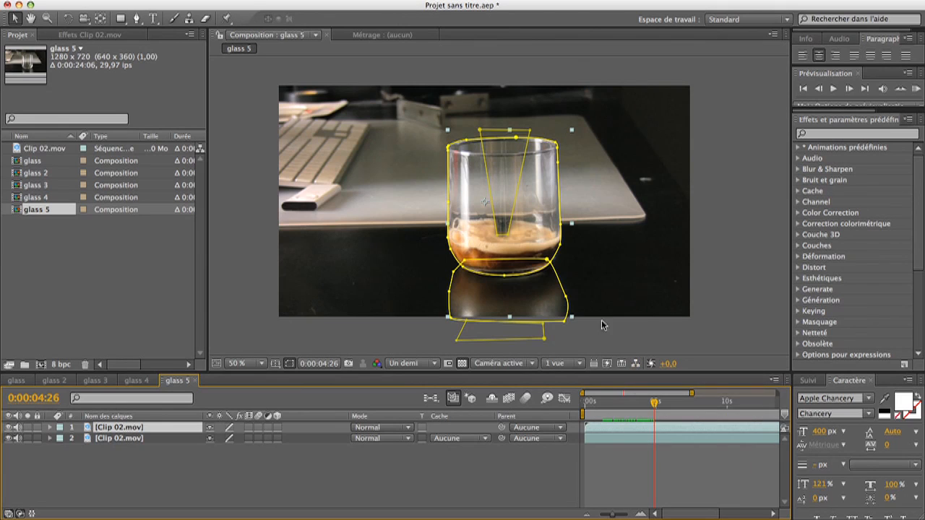
pyautogui.moveTo(509, 121)
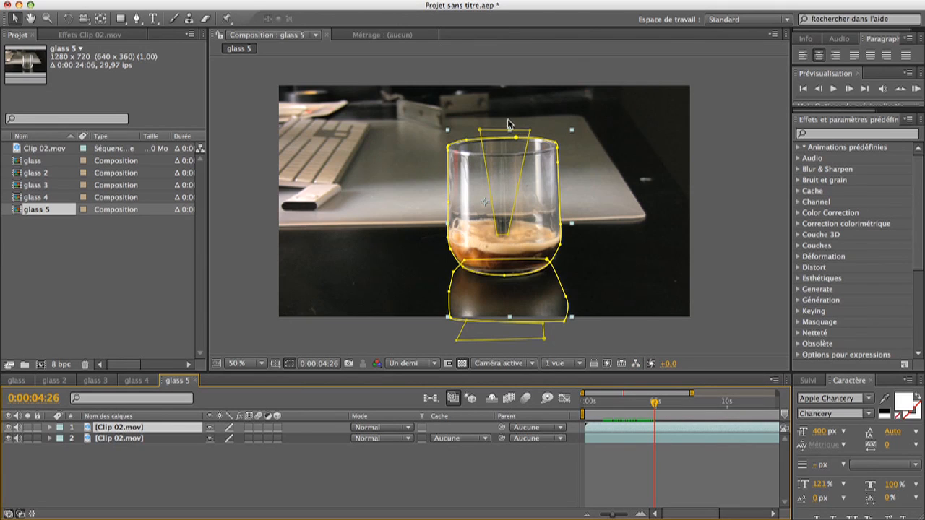
pyautogui.moveTo(504, 234)
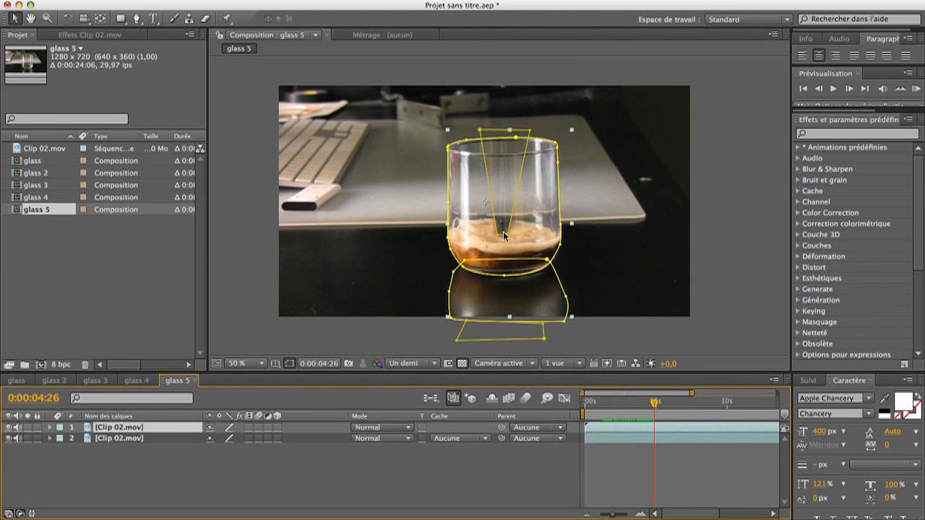
pyautogui.moveTo(650, 401); pyautogui.dragTo(680, 402)
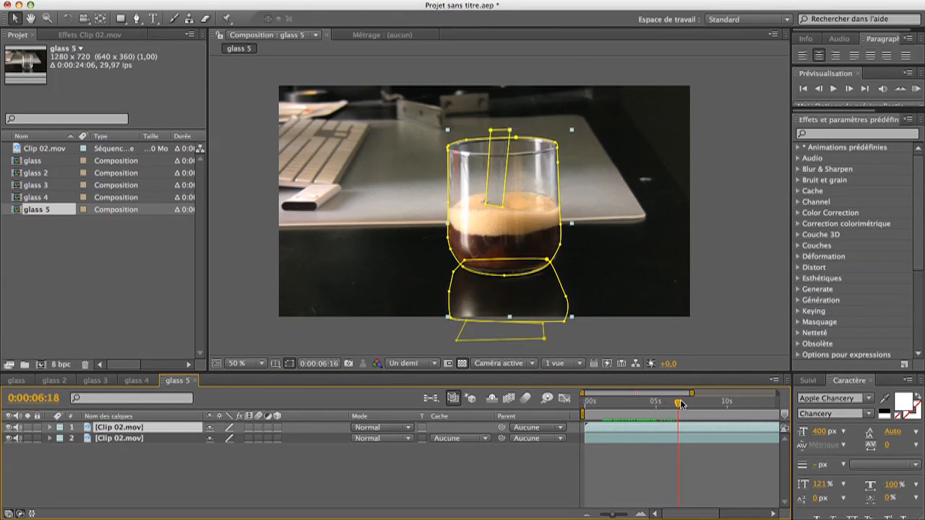
pyautogui.moveTo(680, 402); pyautogui.dragTo(681, 402)
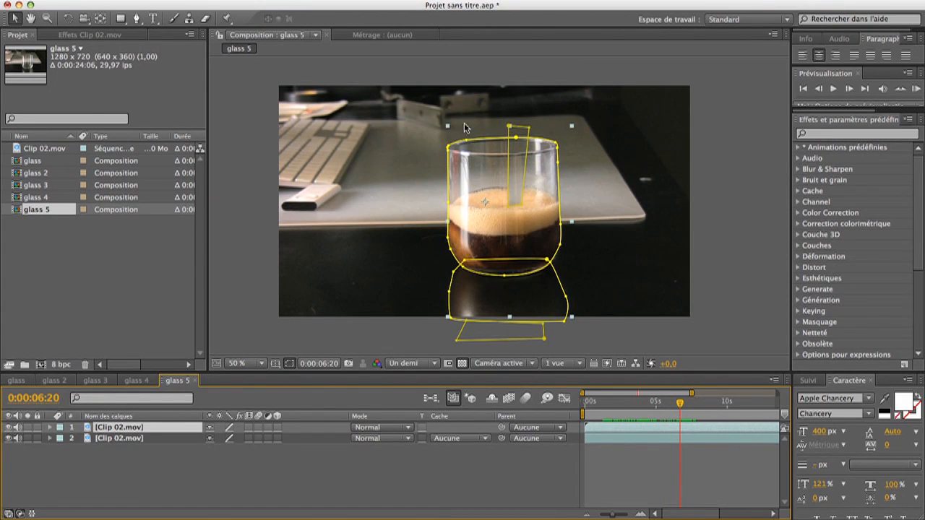
pyautogui.moveTo(678, 401); pyautogui.dragTo(627, 402)
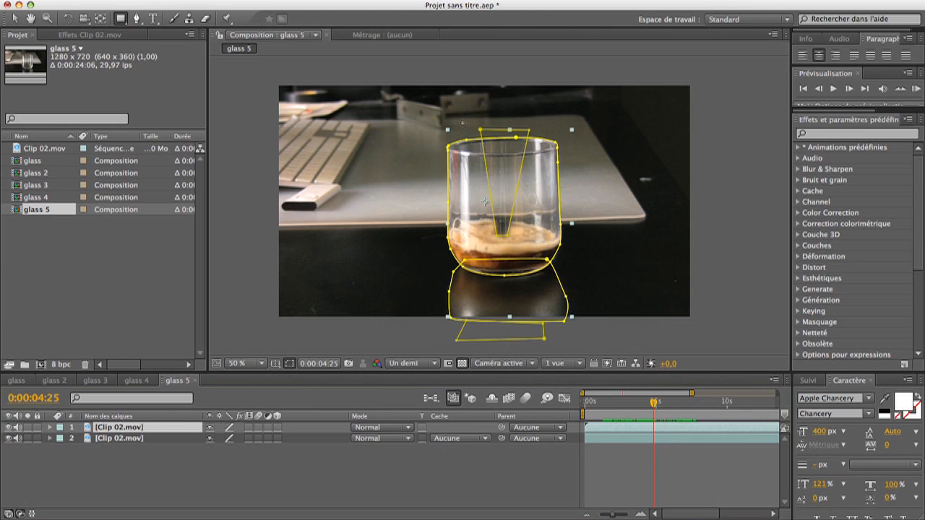
pyautogui.click(52, 428)
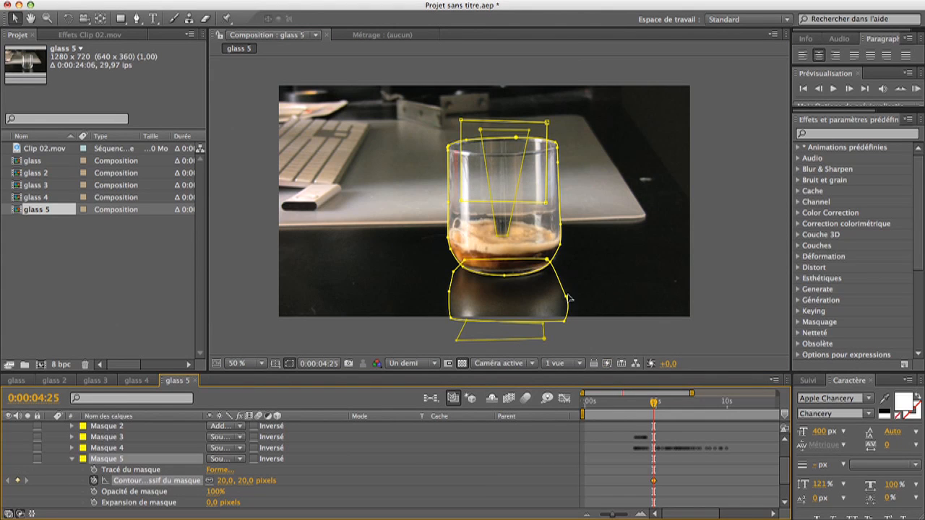
pyautogui.moveTo(509, 117)
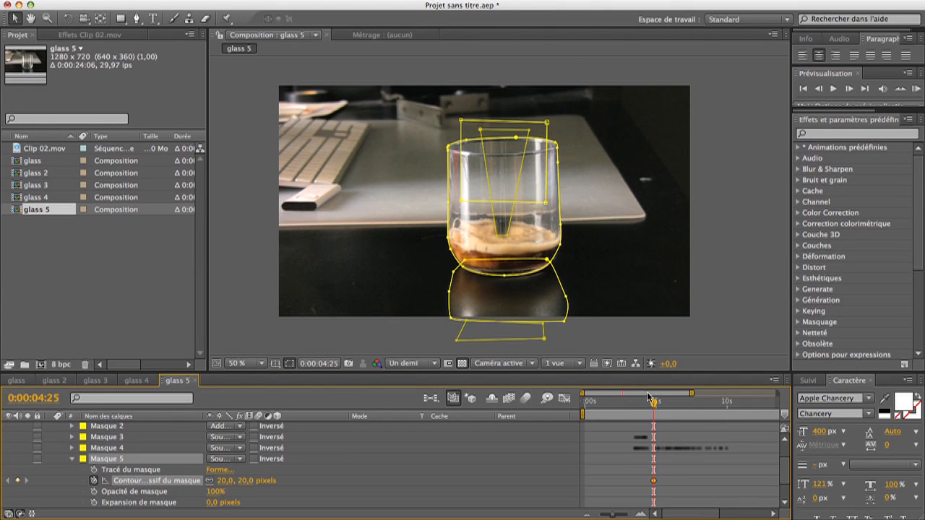
# Step: Scrub the timeline to confirm glass 5 fills with dark liquid over time
pyautogui.moveTo(651, 402); pyautogui.dragTo(639, 401)
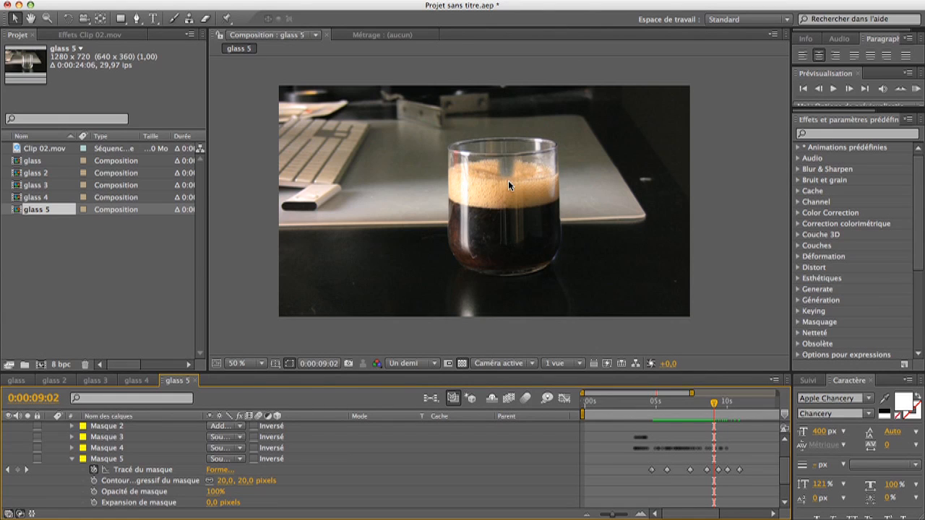
pyautogui.moveTo(511, 286)
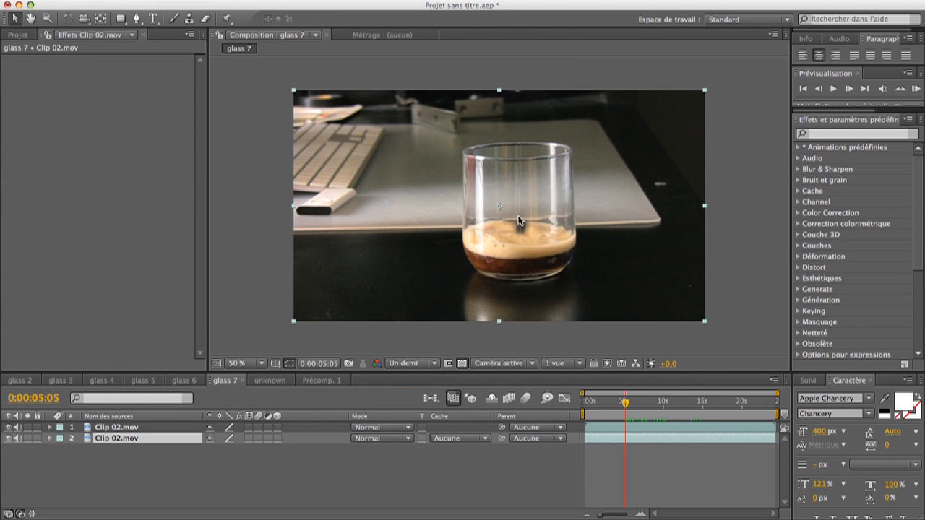
pyautogui.moveTo(526, 235)
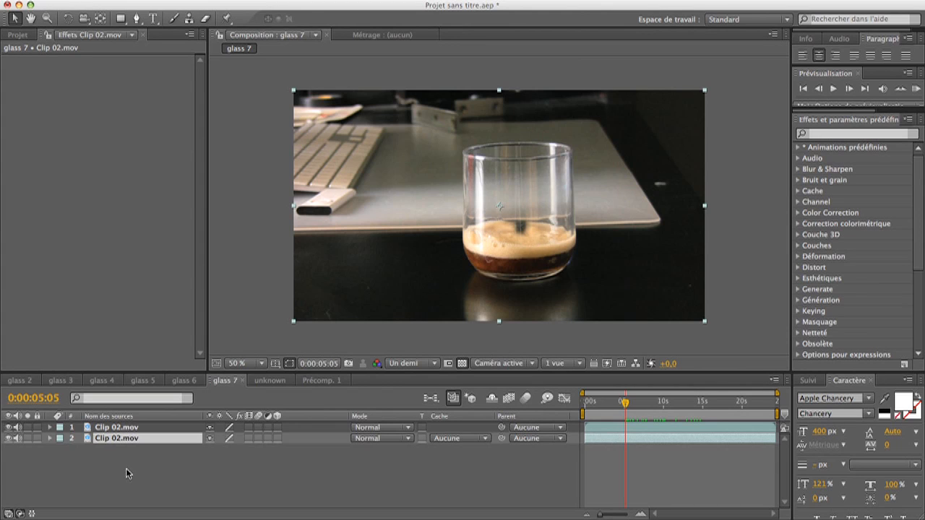
# Step: Paste the masked Clip 02 layers into glass 7 and add a Remplir (Fill) effect to the top layer
pyautogui.doubleClick(117, 444)
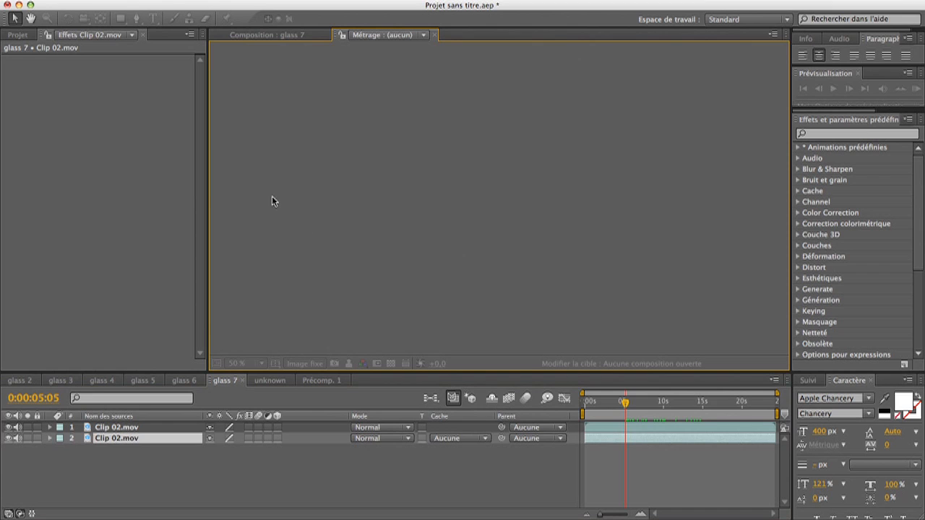
pyautogui.click(274, 35)
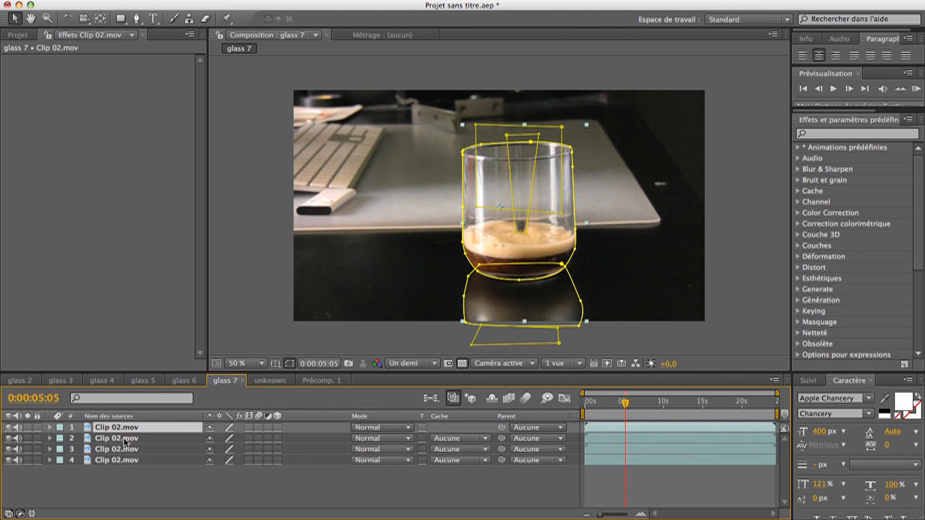
pyautogui.click(116, 427)
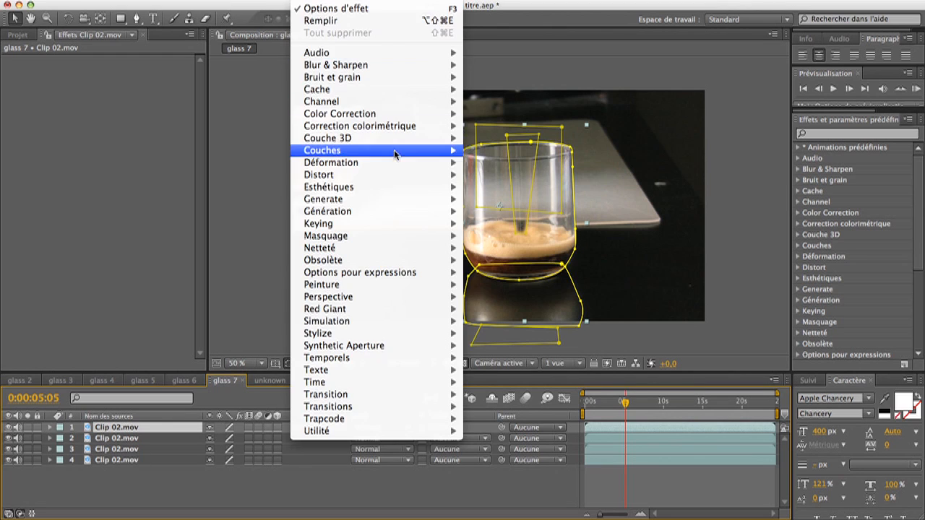
pyautogui.moveTo(347, 200)
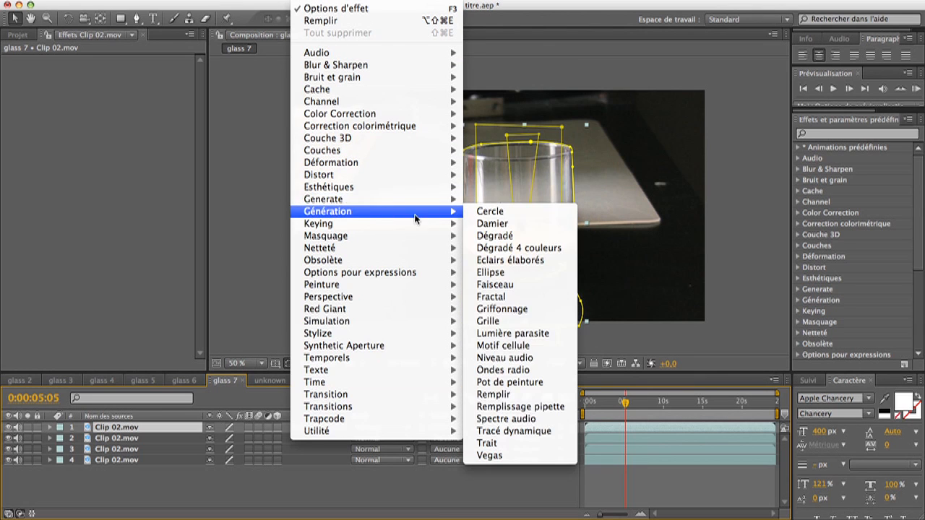
pyautogui.moveTo(495, 393)
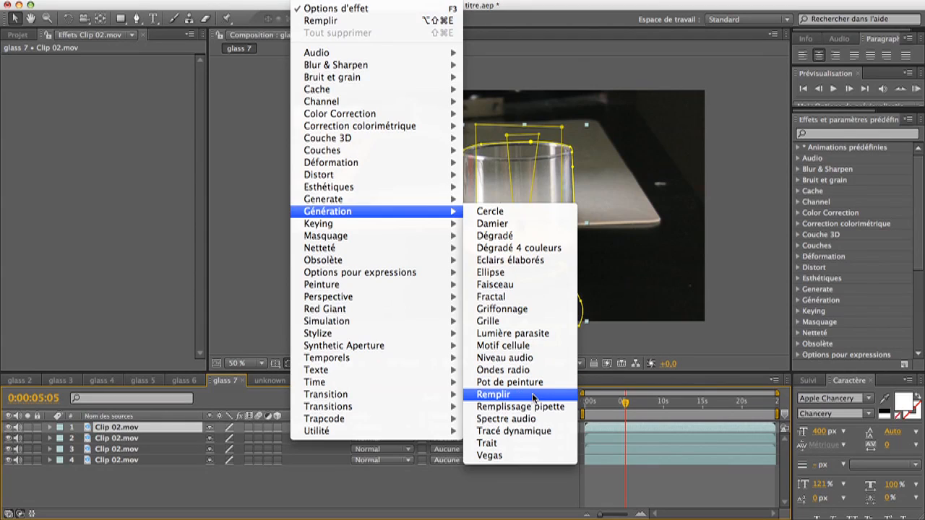
pyautogui.click(492, 393)
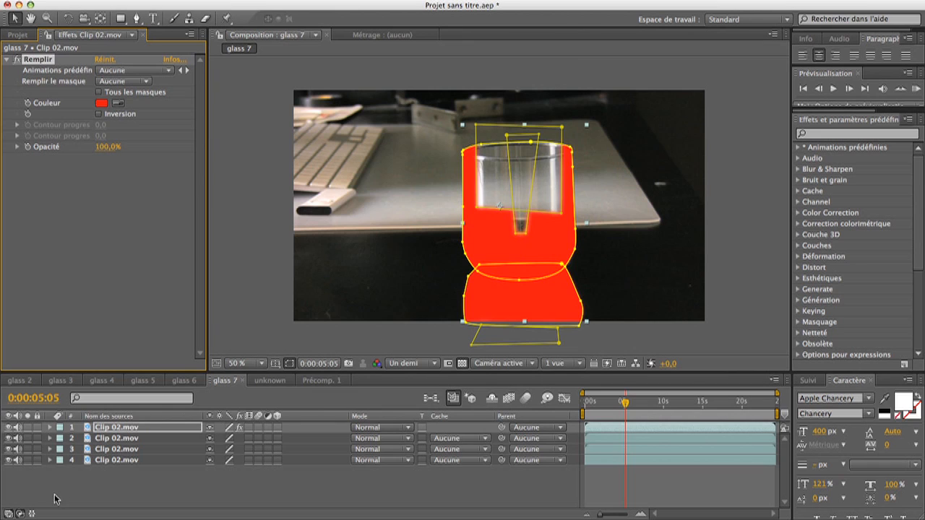
# Step: Reveal the masks on the top and second layers to check the red-filled glass shape
pyautogui.click(51, 423)
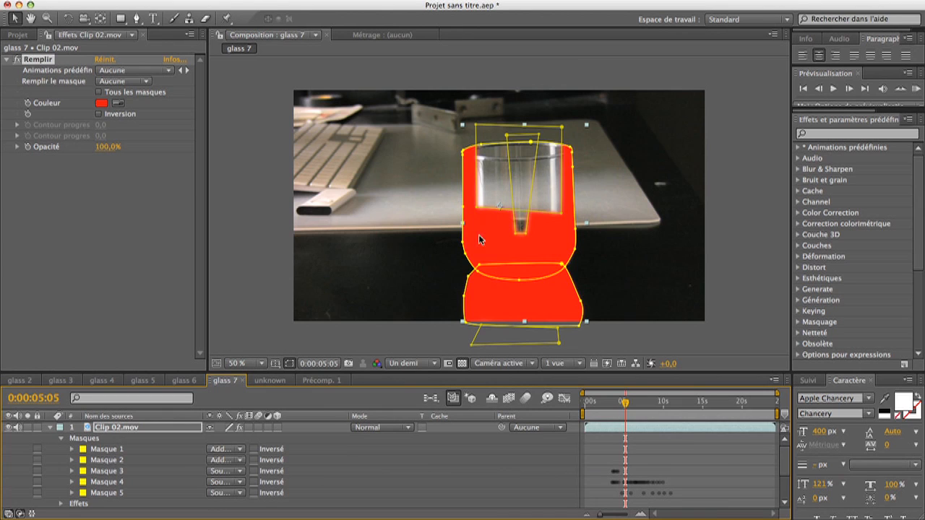
pyautogui.moveTo(289, 386)
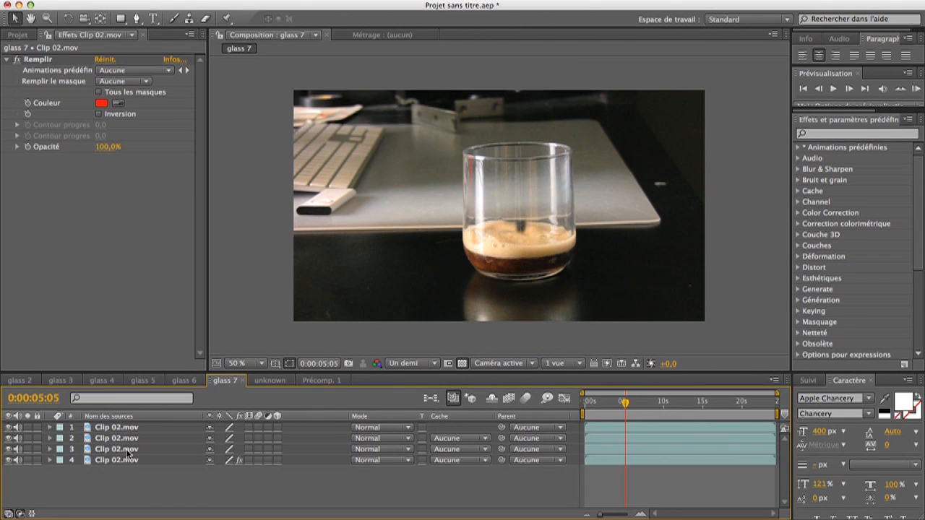
pyautogui.click(115, 437)
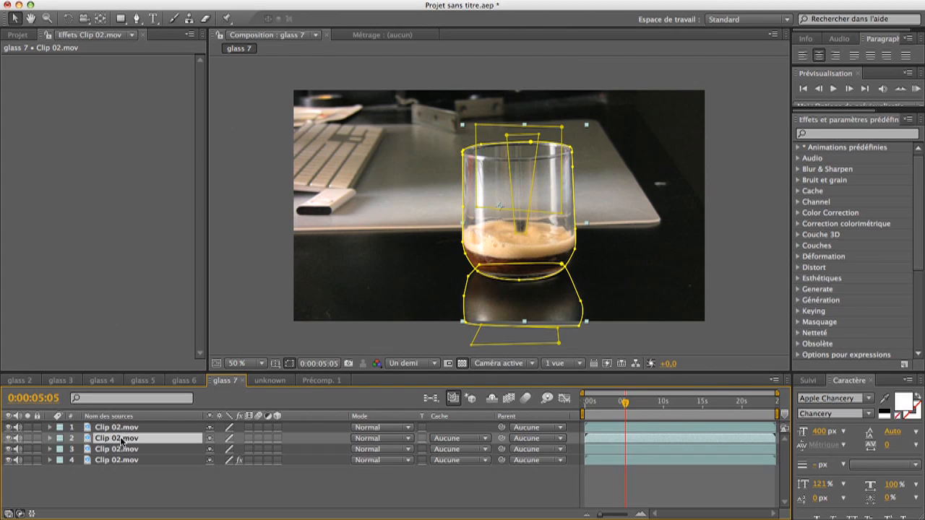
pyautogui.click(290, 363)
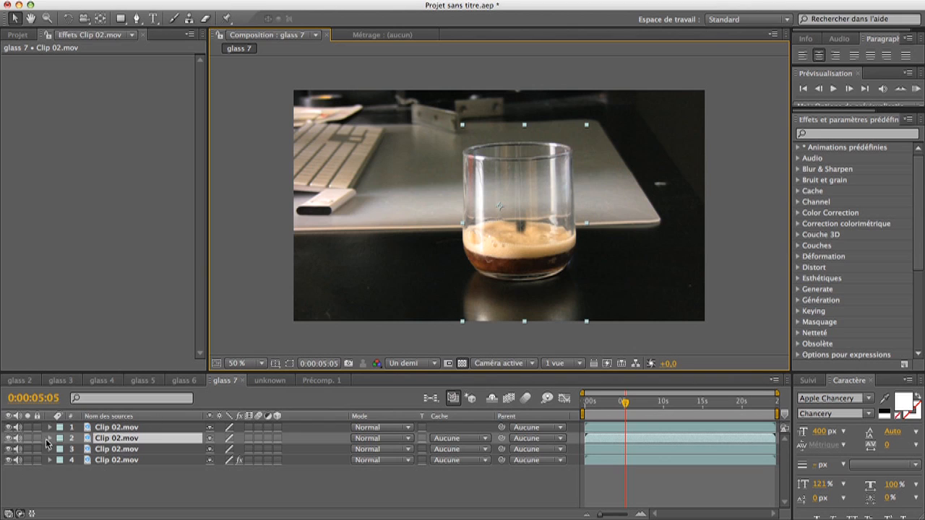
# Step: Expand layer 2's Transformer properties and set a first Position keyframe, checking alignment at zoom
pyautogui.click(49, 433)
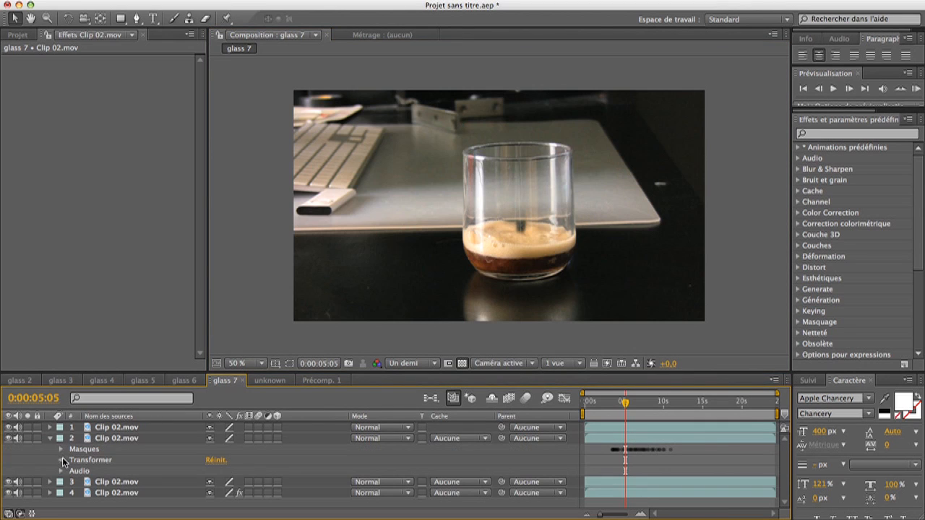
pyautogui.click(61, 459)
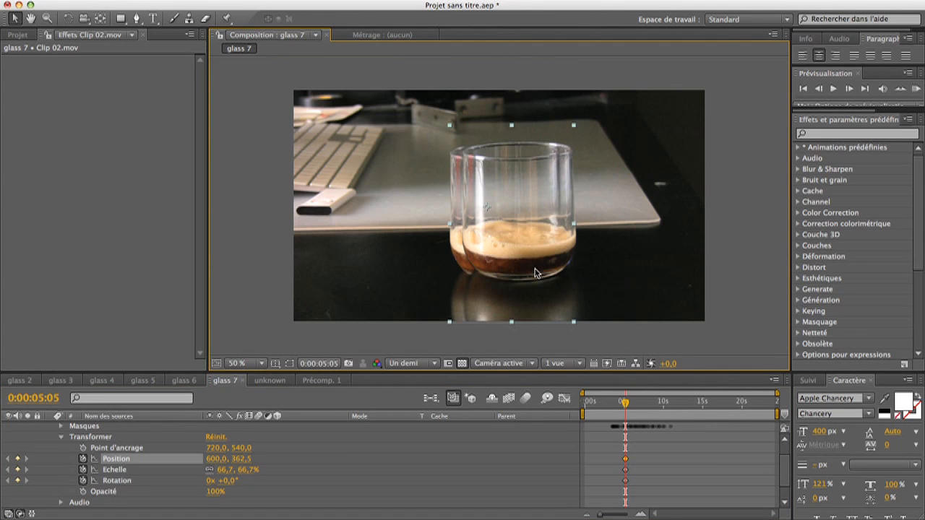
pyautogui.click(260, 362)
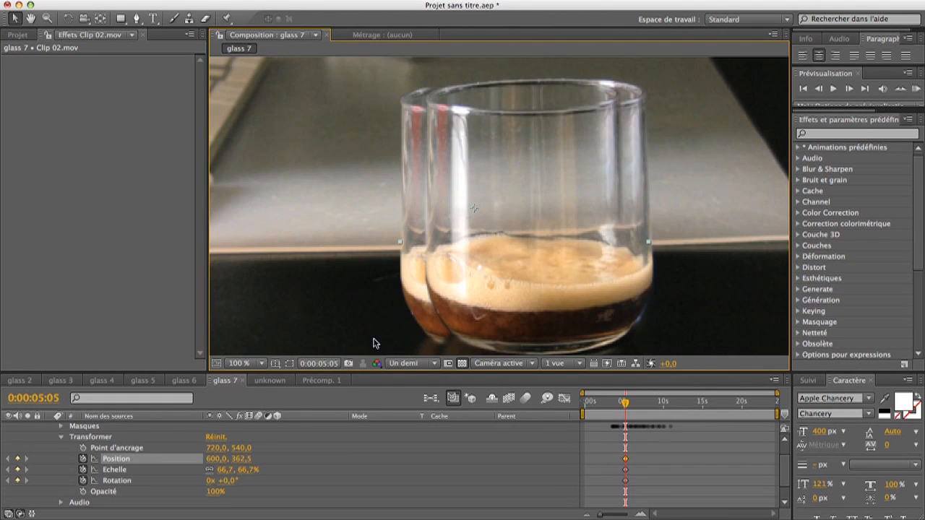
pyautogui.click(258, 364)
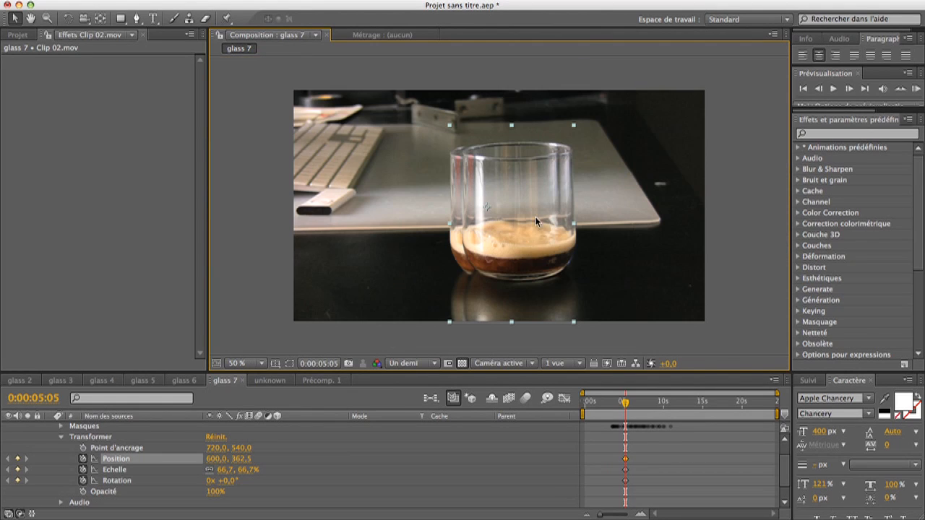
pyautogui.click(258, 363)
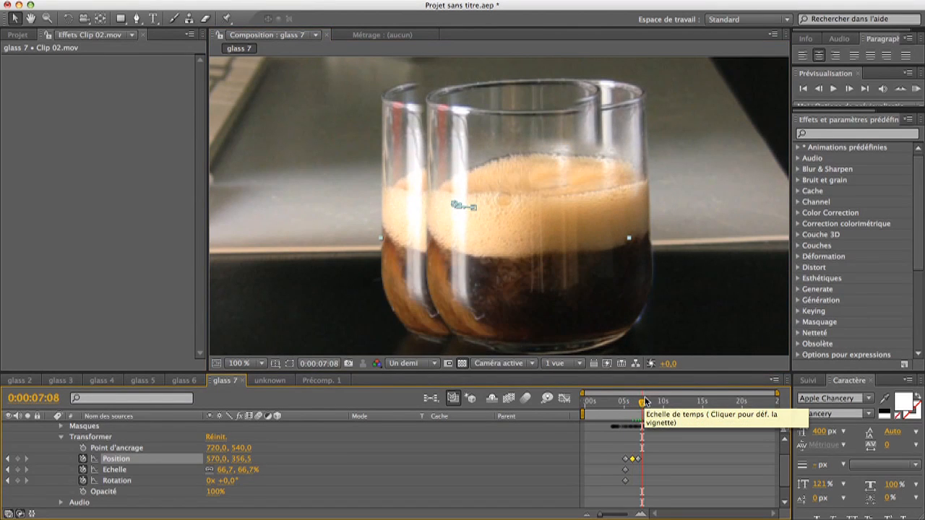
# Step: Add Position keyframes at later moments so the offset glass copy stays beside the original as it fills
pyautogui.moveTo(642, 402); pyautogui.dragTo(666, 402)
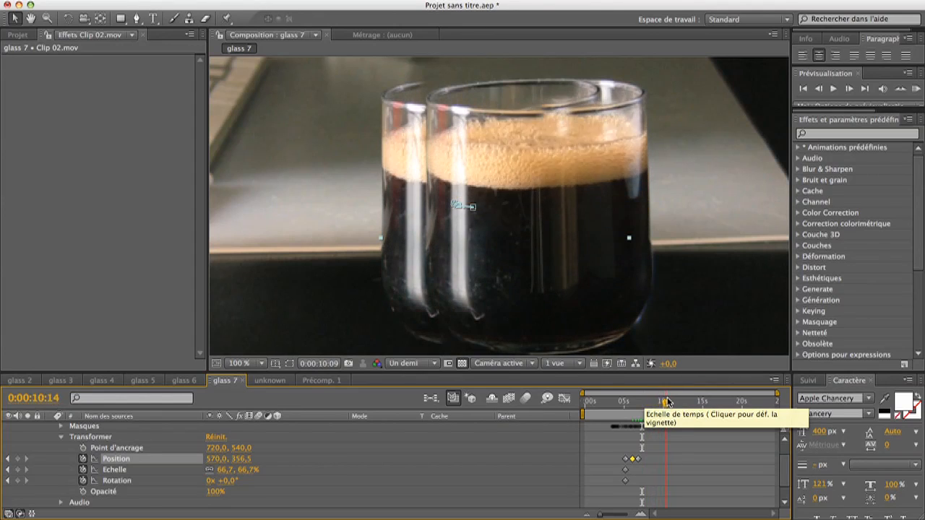
pyautogui.moveTo(666, 402); pyautogui.dragTo(630, 401)
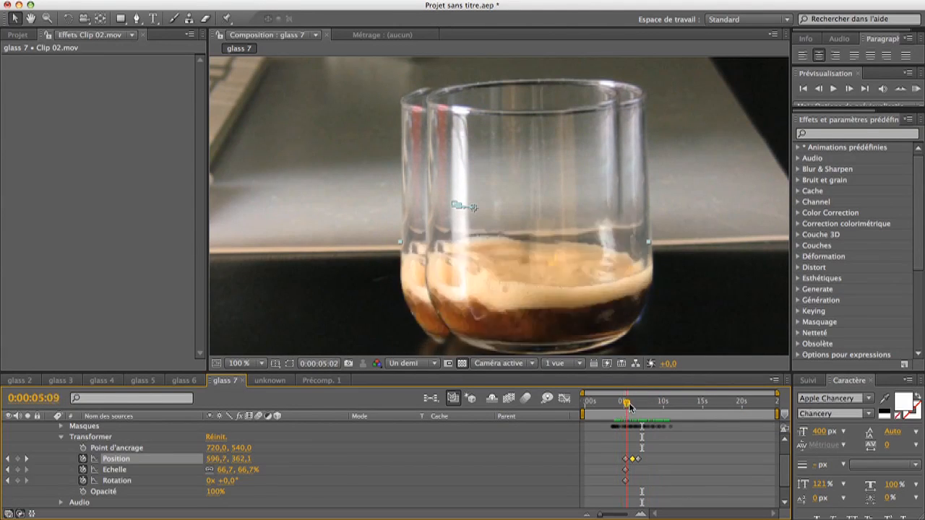
pyautogui.moveTo(627, 402); pyautogui.dragTo(645, 402)
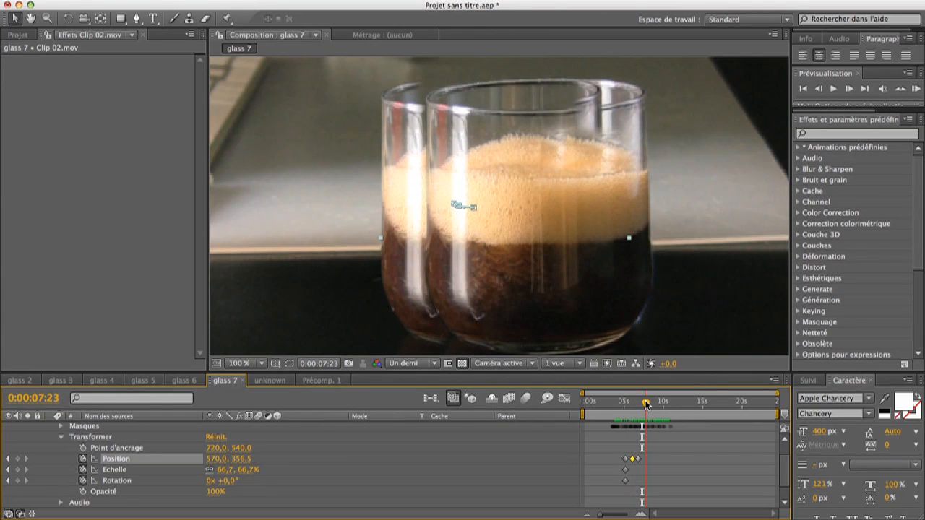
pyautogui.click(645, 406)
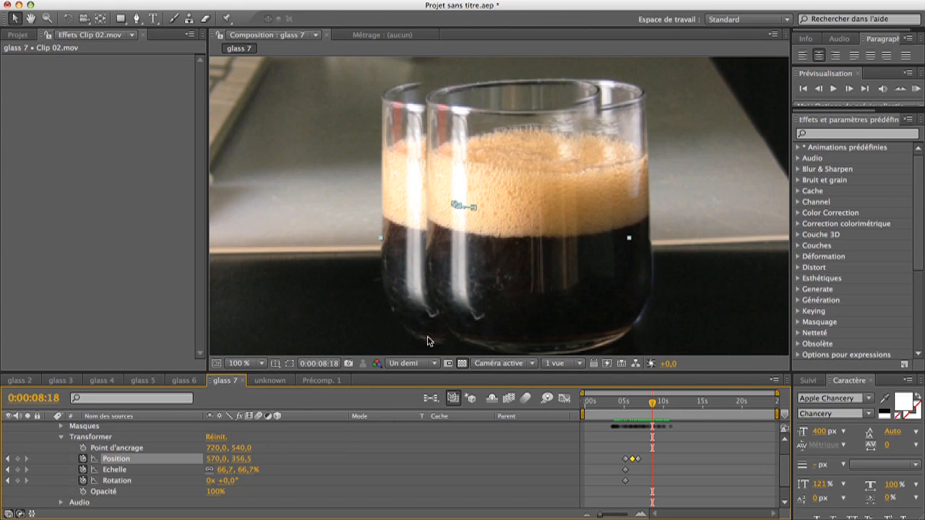
pyautogui.click(248, 363)
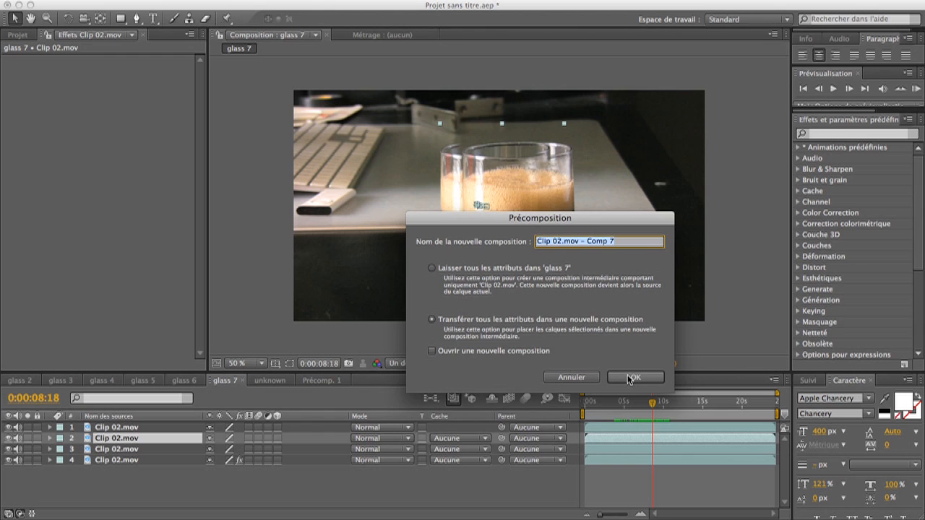
# Step: Confirm precomposing the glass layer into Clip 02.mov - Comp 7 with all attributes transferred
pyautogui.click(636, 377)
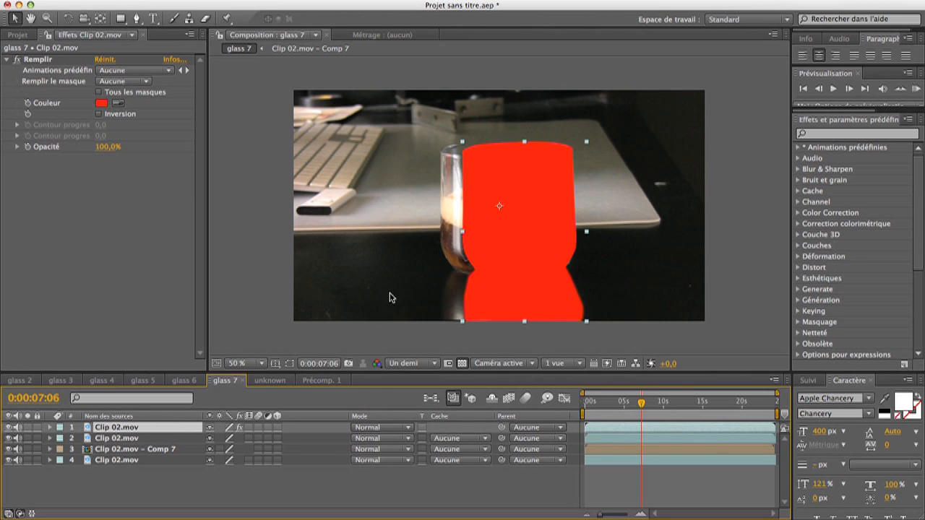
pyautogui.moveTo(500, 283)
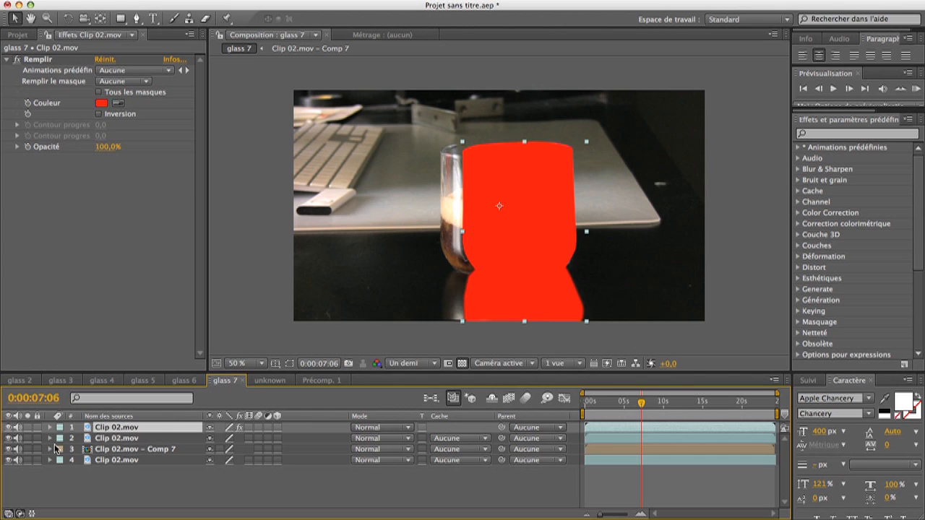
# Step: Set the Comp 7 layer's track matte to Alpha Matte of the red-filled shape layer above it
pyautogui.click(118, 438)
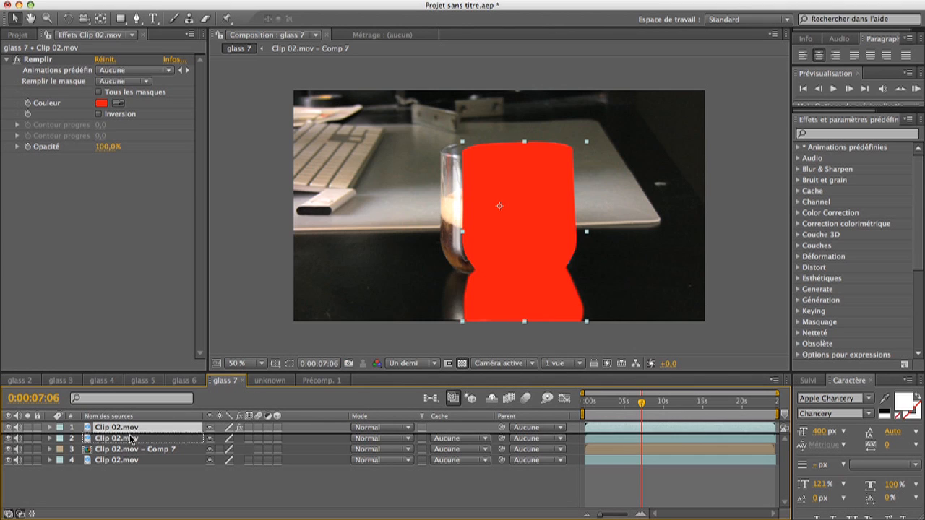
pyautogui.doubleClick(116, 436)
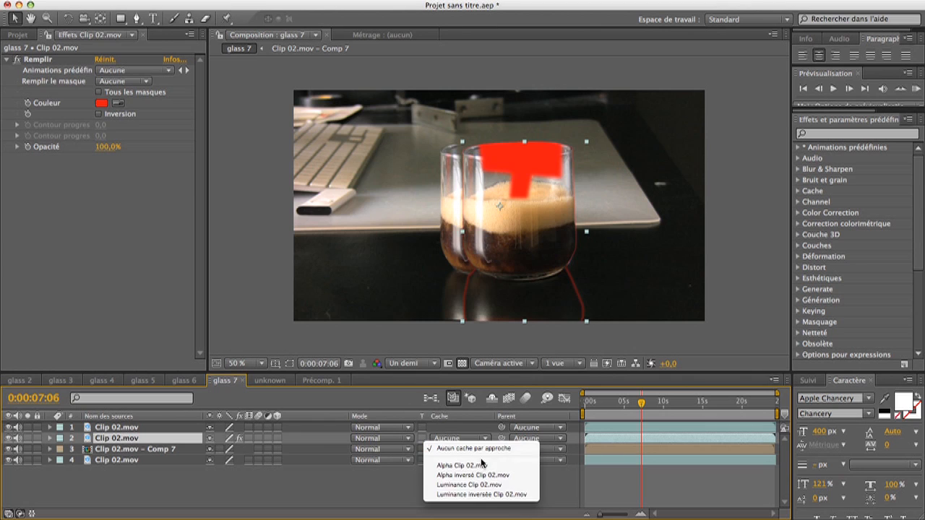
pyautogui.click(464, 468)
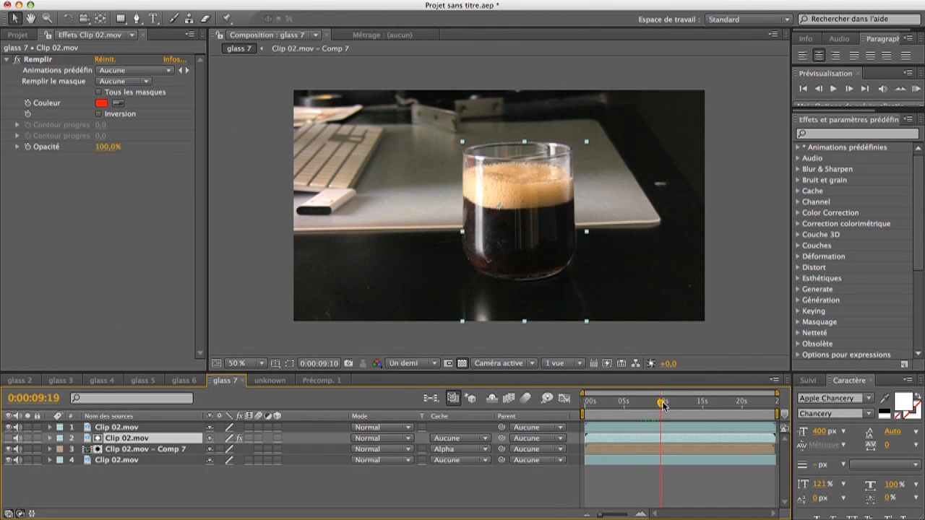
pyautogui.click(636, 402)
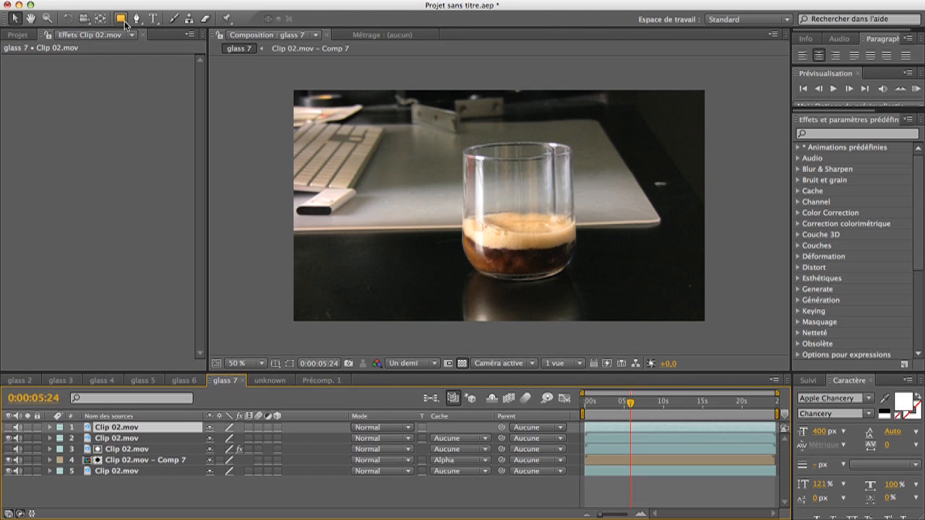
# Step: Draw a RotoBezier mask around the top of the glass on the top layer and start Mask Path keyframes
pyautogui.click(136, 16)
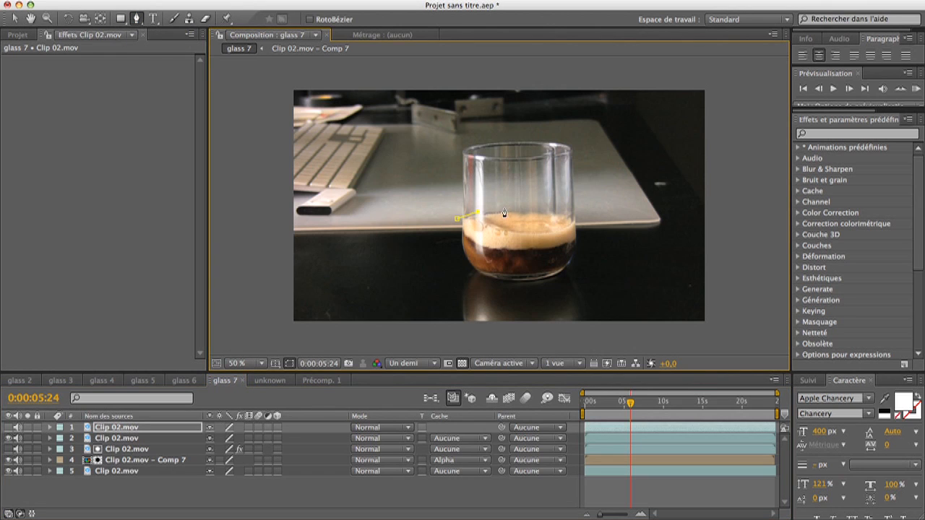
pyautogui.click(590, 133)
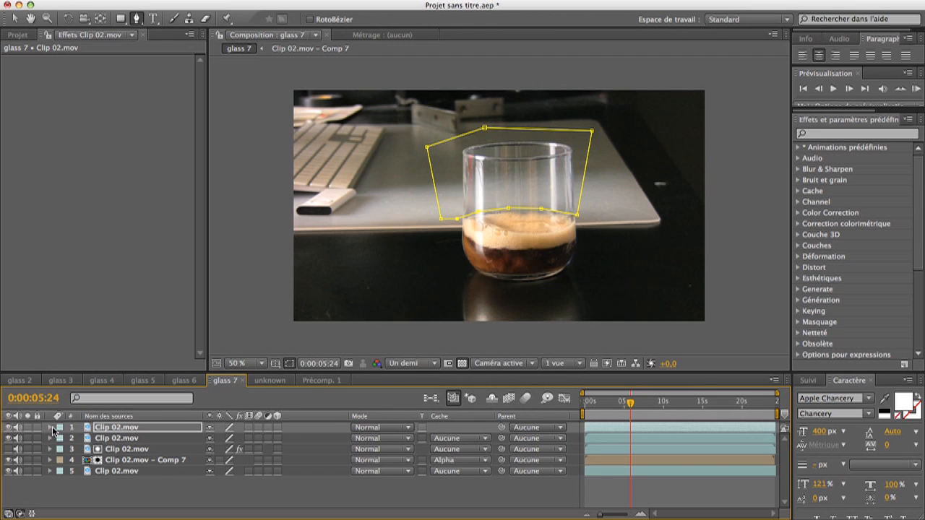
pyautogui.click(49, 425)
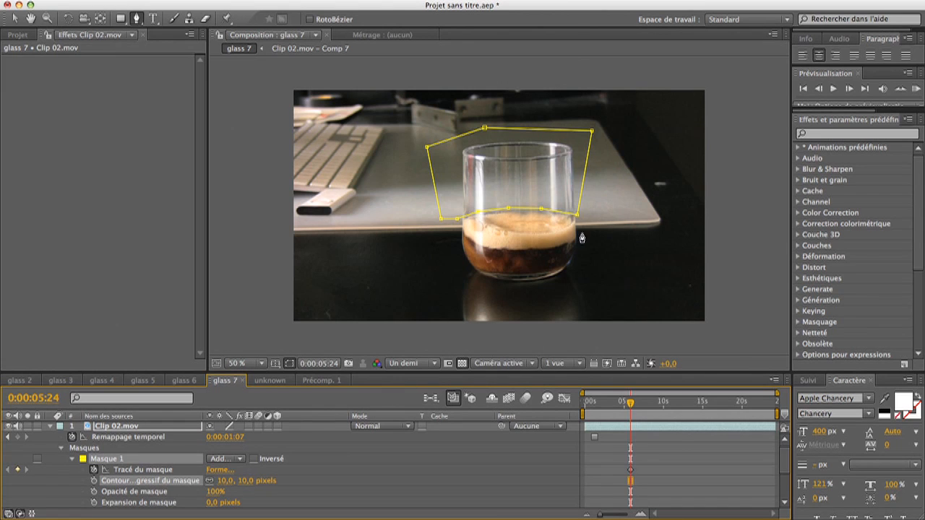
pyautogui.click(627, 407)
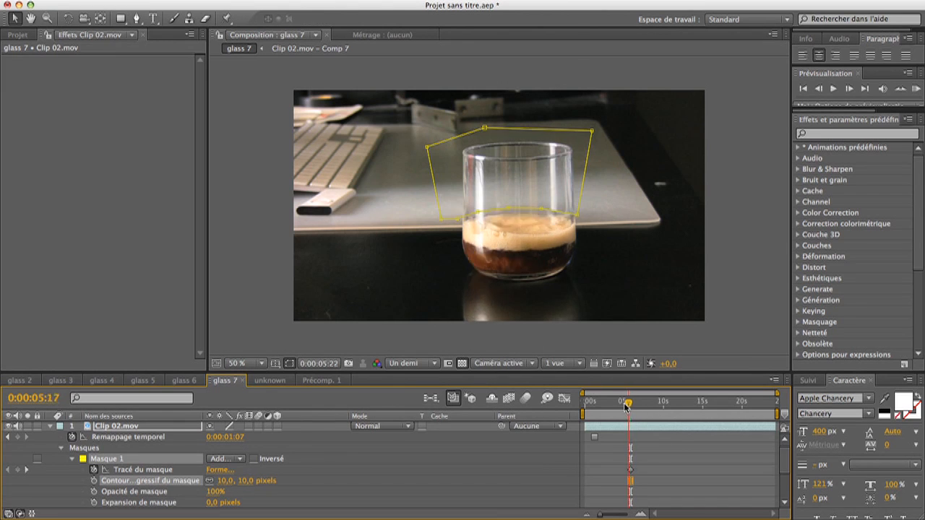
# Step: Keyframe the mask's lower edge at earlier frames so it follows the rising liquid and foam line
pyautogui.moveTo(627, 401); pyautogui.dragTo(622, 402)
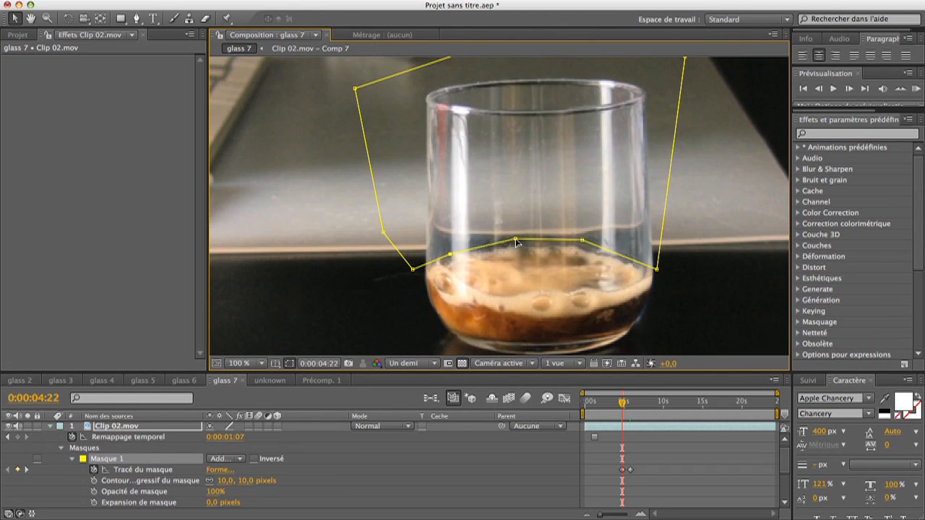
pyautogui.moveTo(620, 401); pyautogui.dragTo(624, 401)
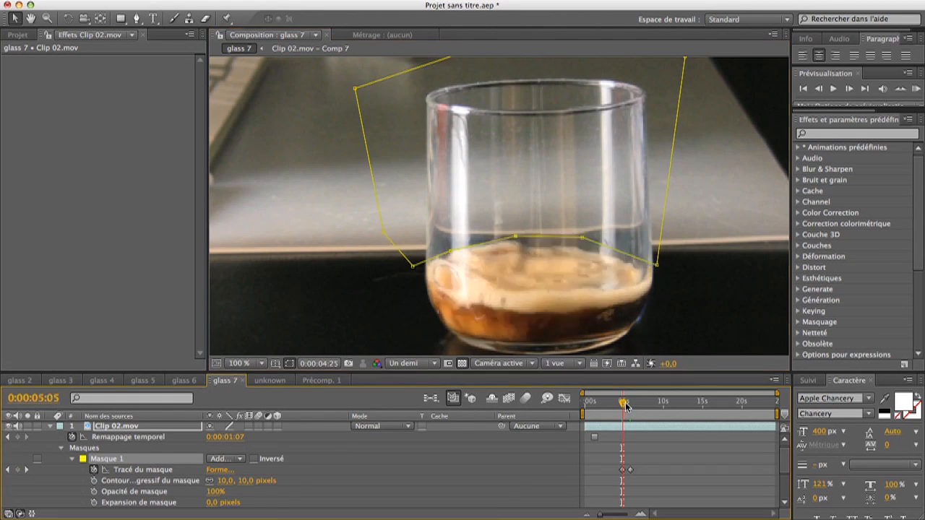
pyautogui.moveTo(624, 401); pyautogui.dragTo(630, 402)
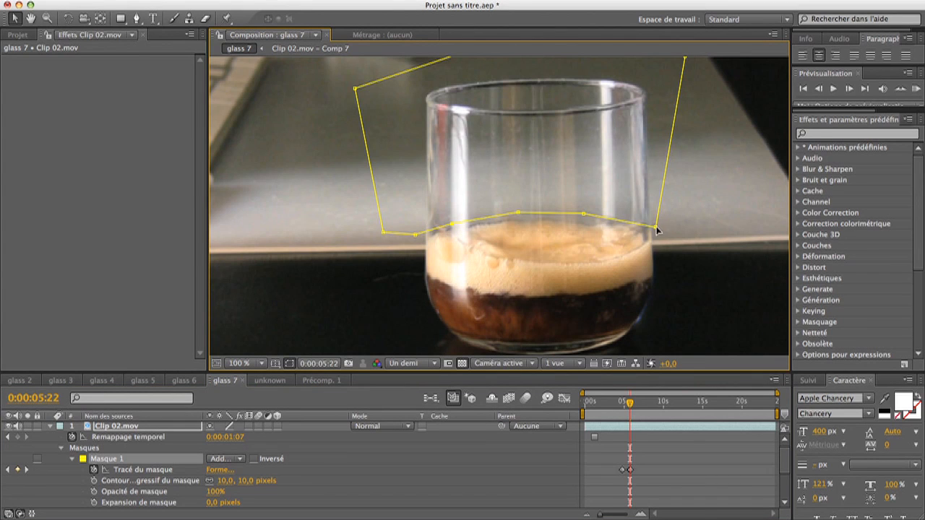
pyautogui.moveTo(656, 230); pyautogui.dragTo(656, 230)
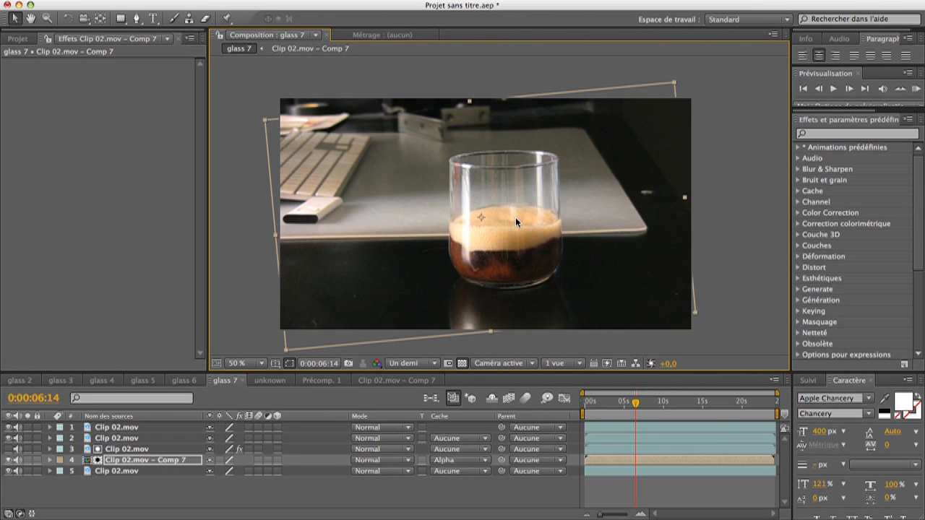
pyautogui.moveTo(505, 223)
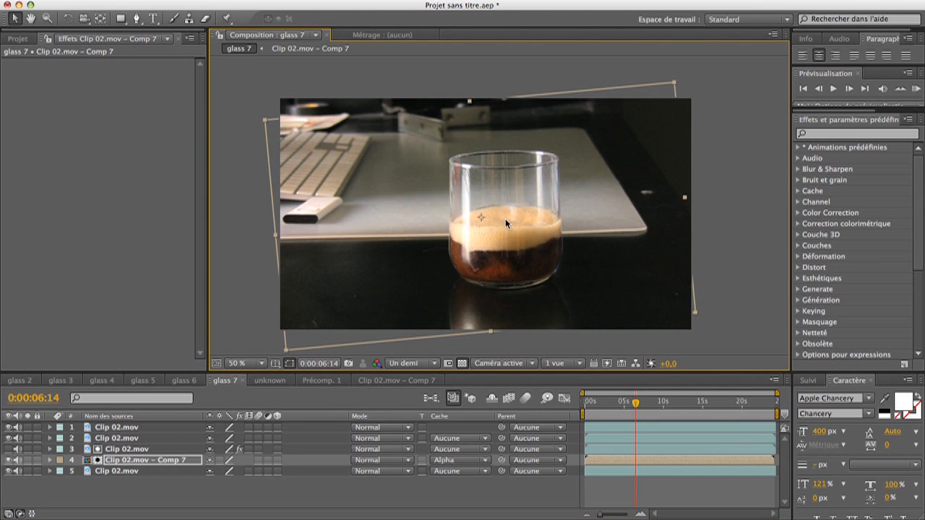
pyautogui.moveTo(513, 237)
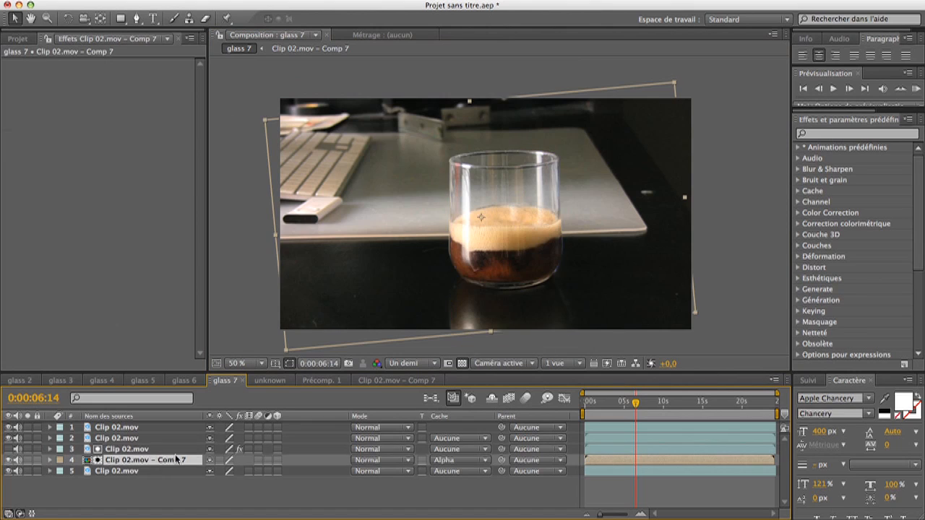
# Step: Select the composited glass layer, then the lower red-filled mask layer to show its Fill
pyautogui.click(258, 363)
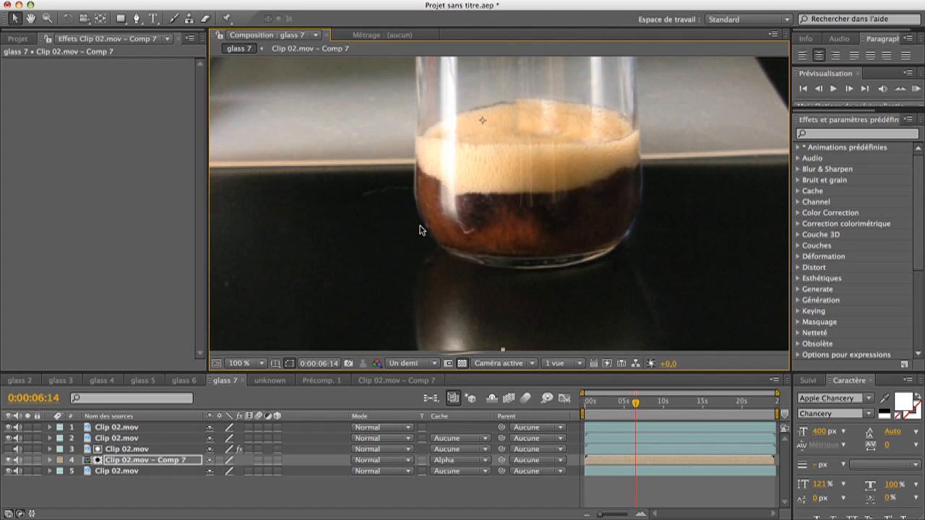
pyautogui.moveTo(569, 113)
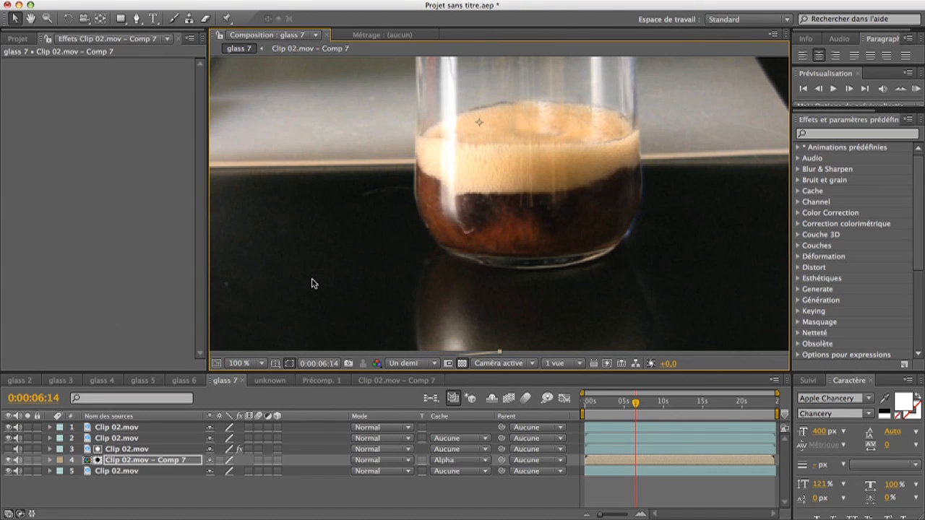
pyautogui.moveTo(142, 462)
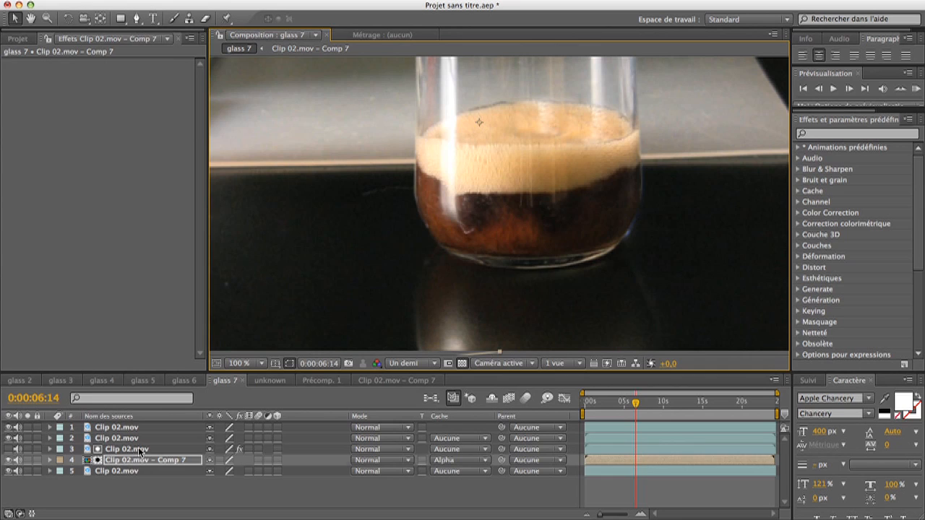
pyautogui.click(137, 454)
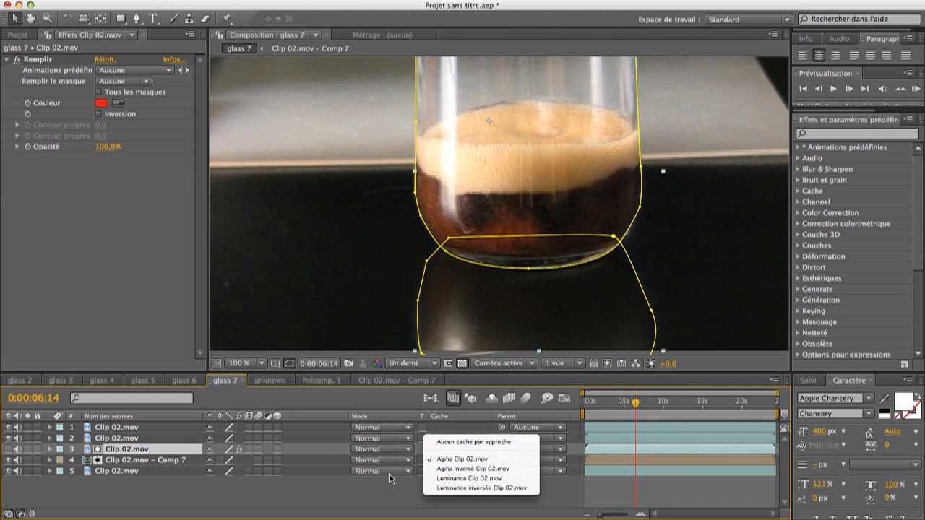
# Step: Add a Simple Choker to the red-filled matte layer with Choke Matte about 3.9
pyautogui.click(457, 455)
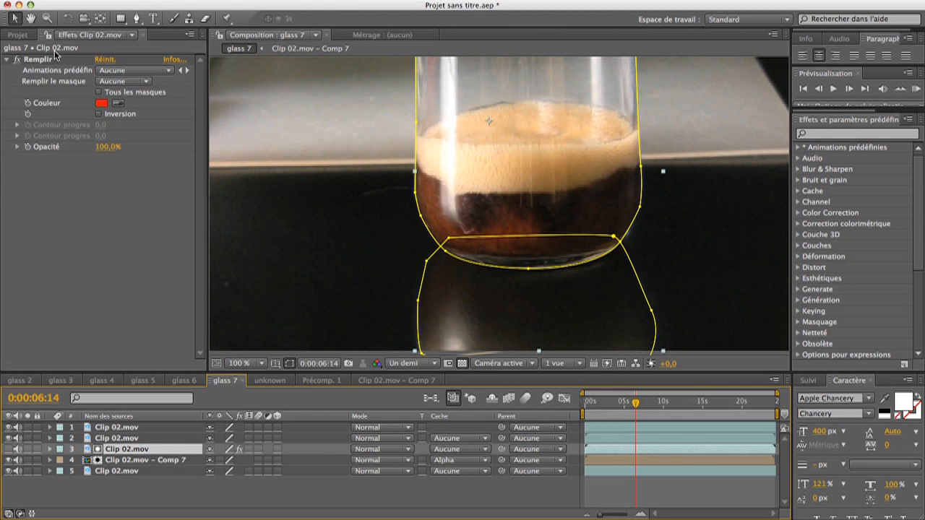
pyautogui.moveTo(166, 107)
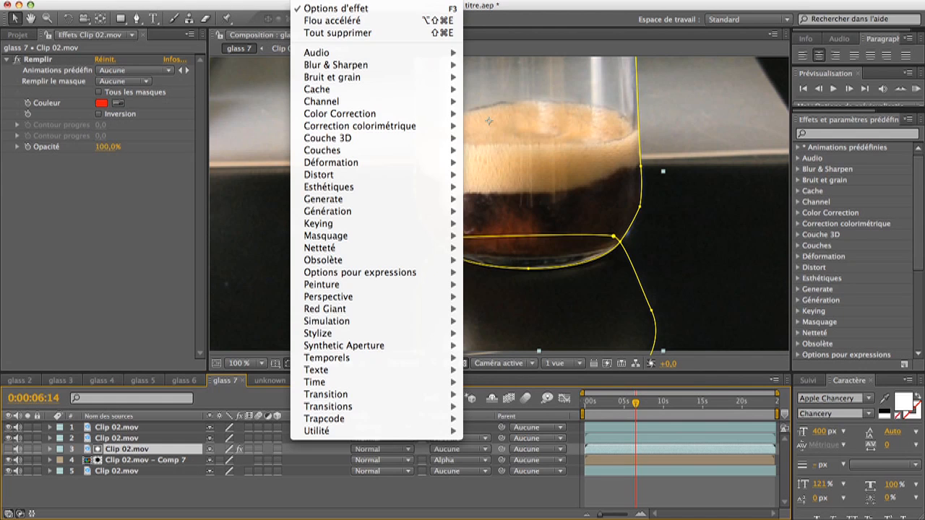
pyautogui.moveTo(367, 113)
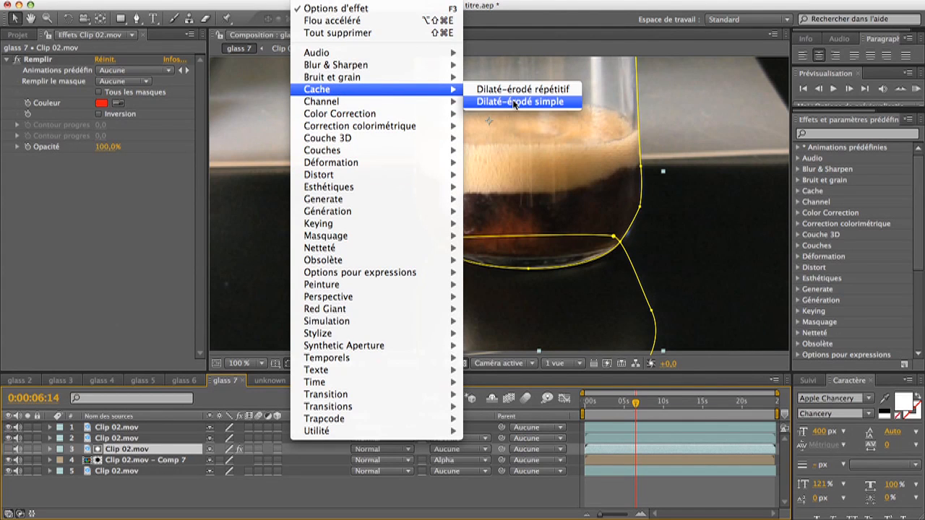
pyautogui.click(522, 101)
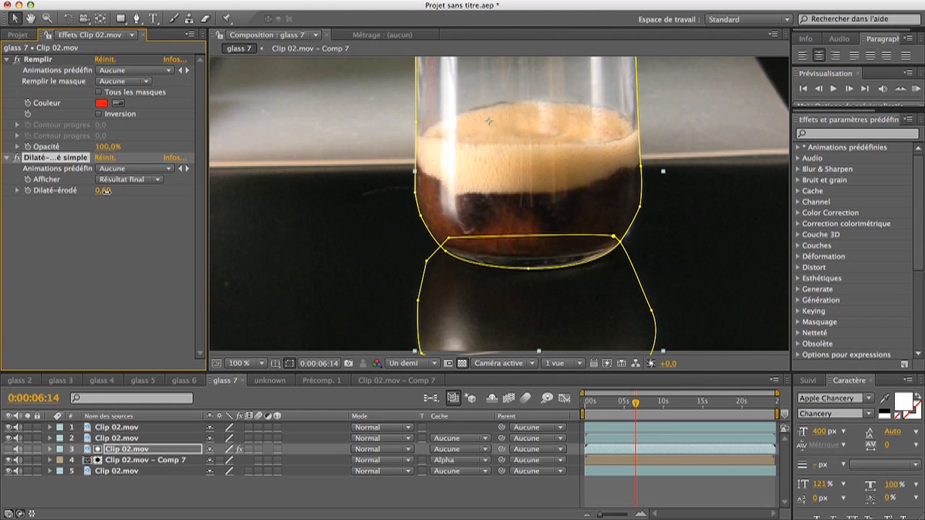
pyautogui.moveTo(103, 191); pyautogui.dragTo(108, 191)
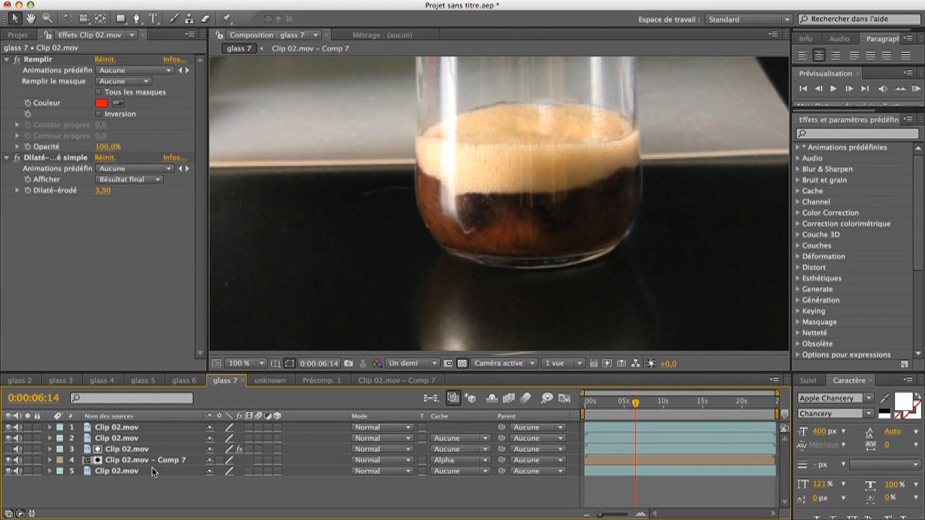
pyautogui.click(134, 460)
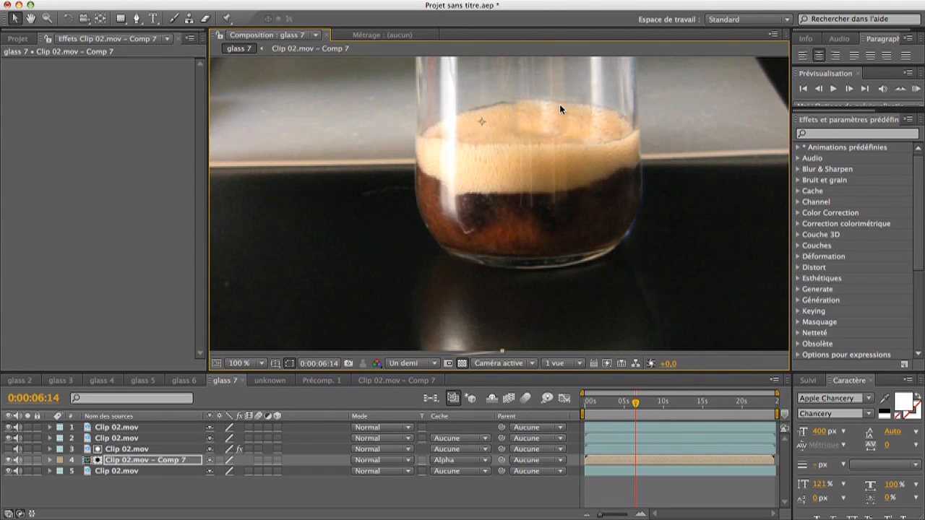
pyautogui.click(260, 363)
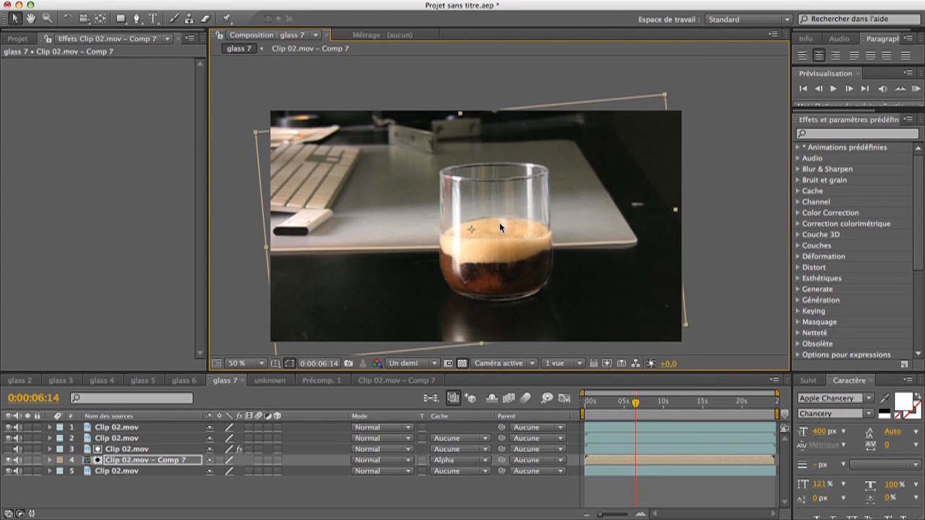
pyautogui.click(243, 363)
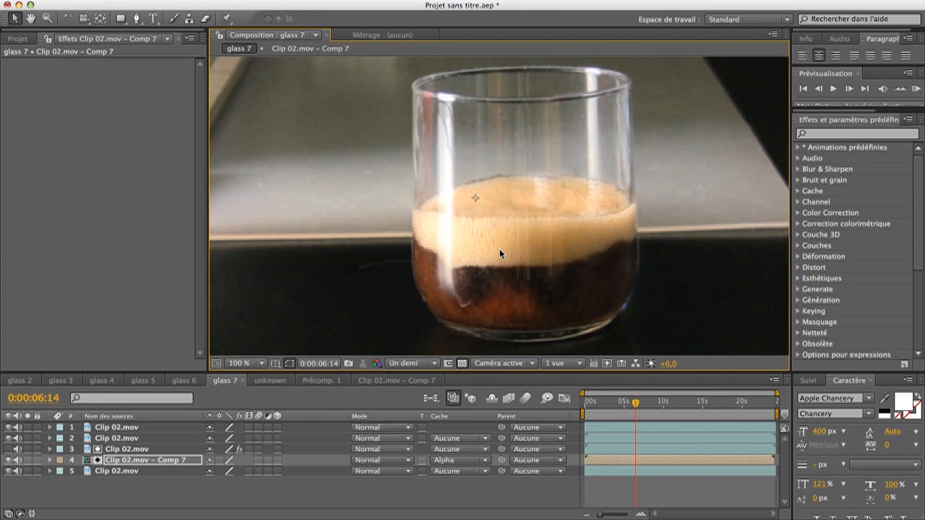
pyautogui.click(251, 362)
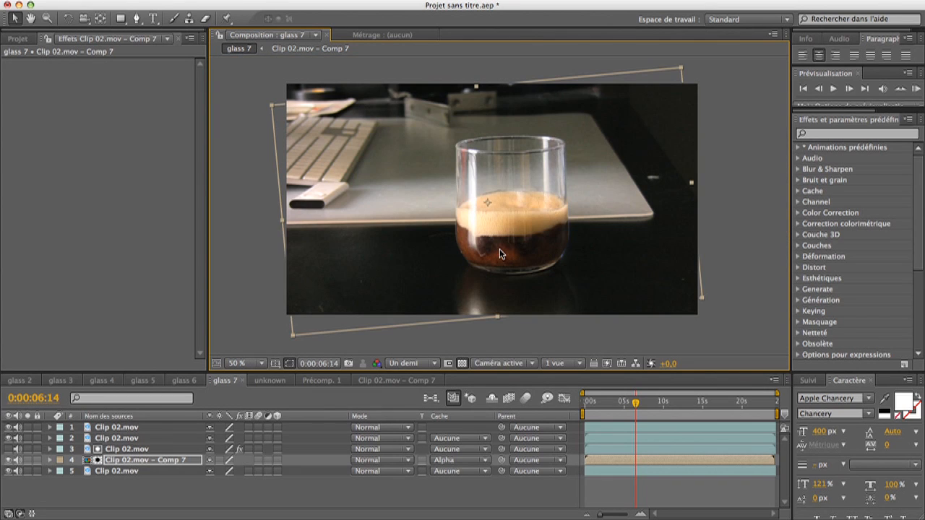